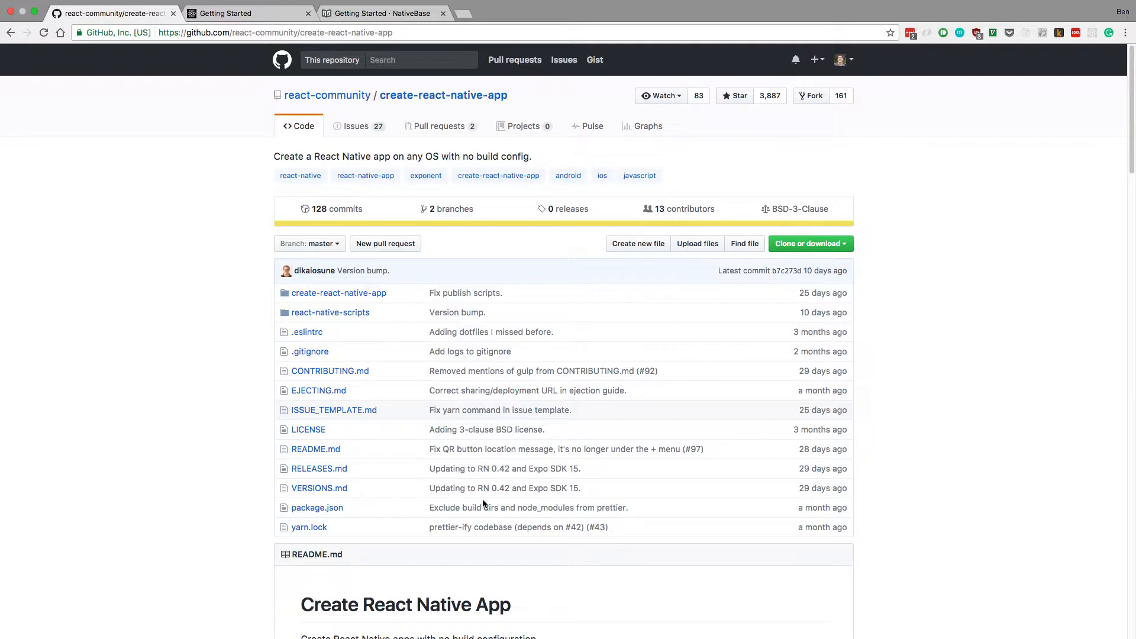
{"action": "mouse_move", "coordinate": [504, 487]}
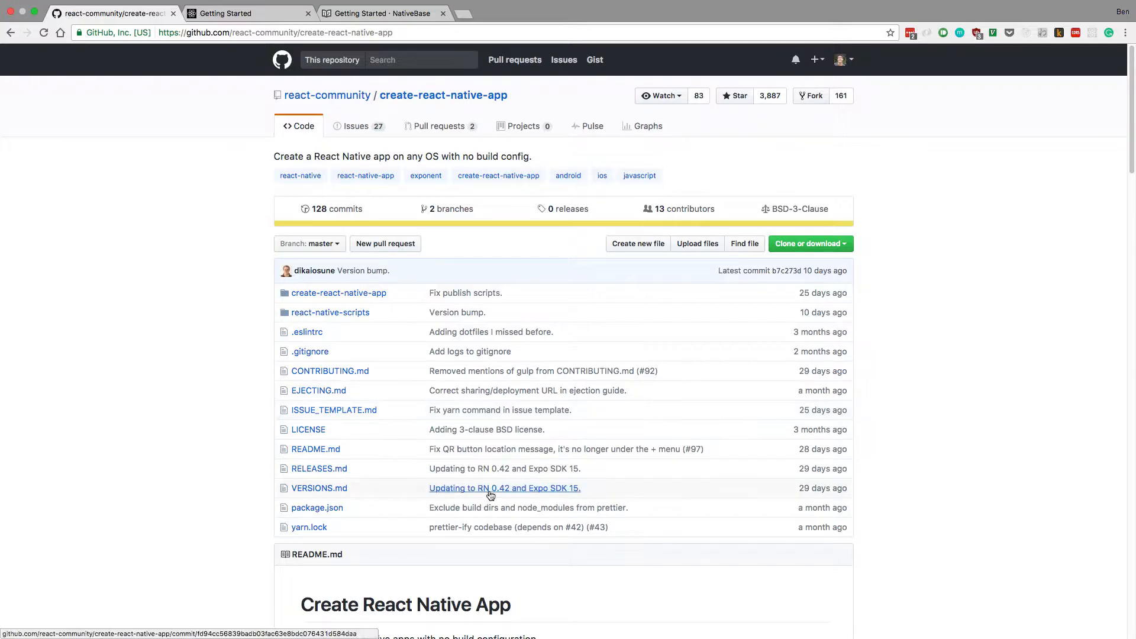
{"action": "mouse_move", "coordinate": [223, 404]}
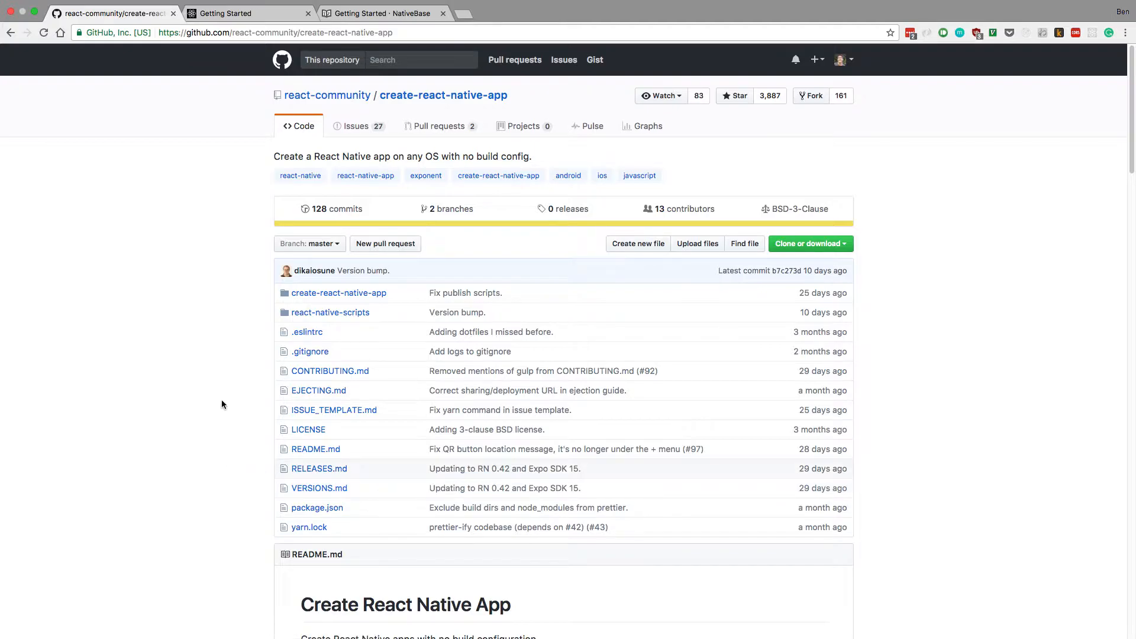
Scroll the create-react-native-app repo page, glance at the NativeBase tab, and come back.
{"action": "scroll", "scroll_direction": "down", "scroll_amount": 3}
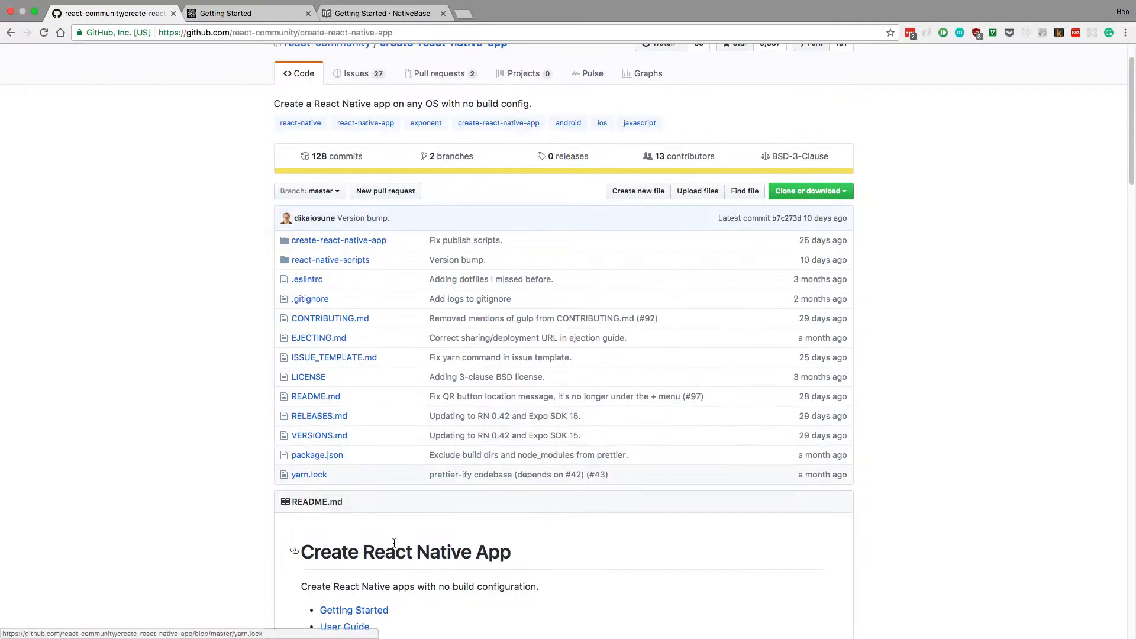
{"action": "scroll", "scroll_direction": "up", "scroll_amount": 3}
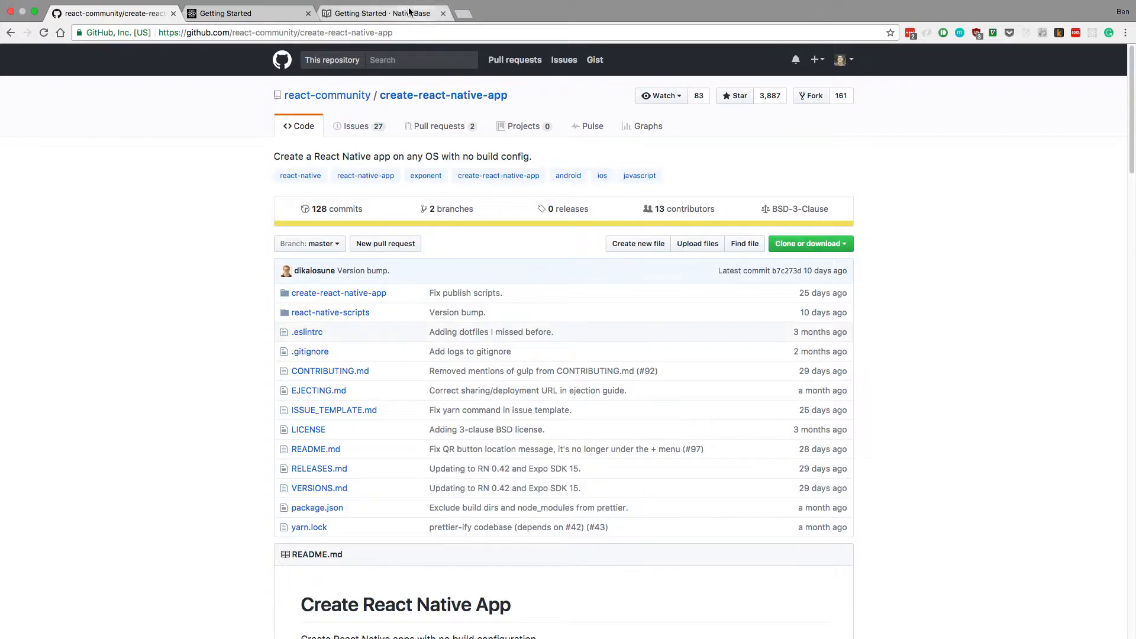
{"action": "left_click", "coordinate": [384, 13]}
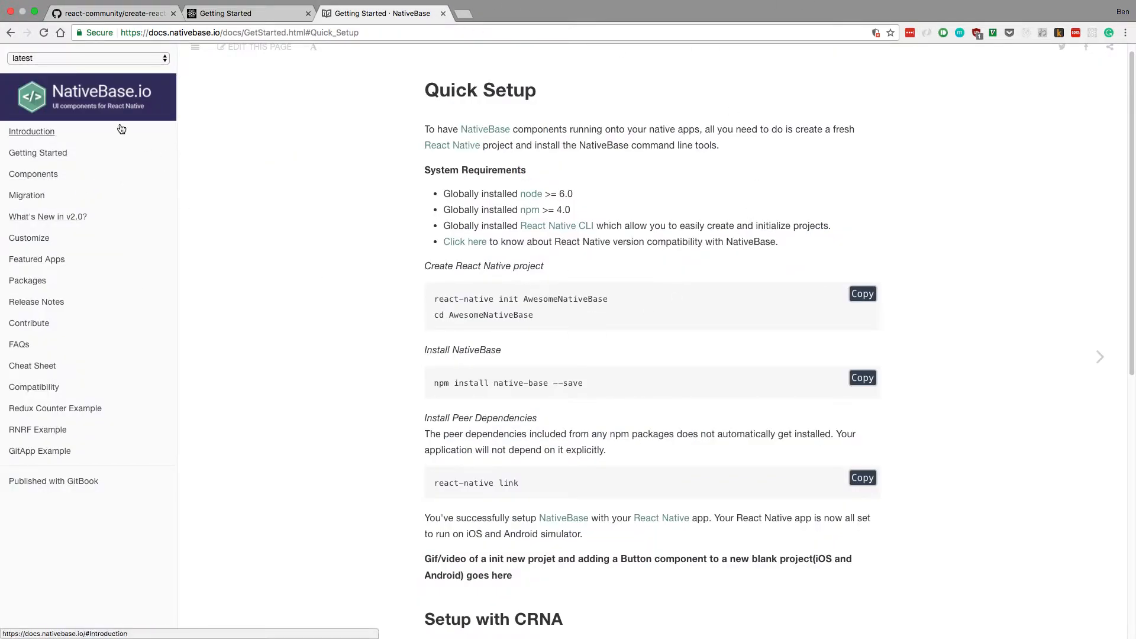
{"action": "mouse_move", "coordinate": [932, 365]}
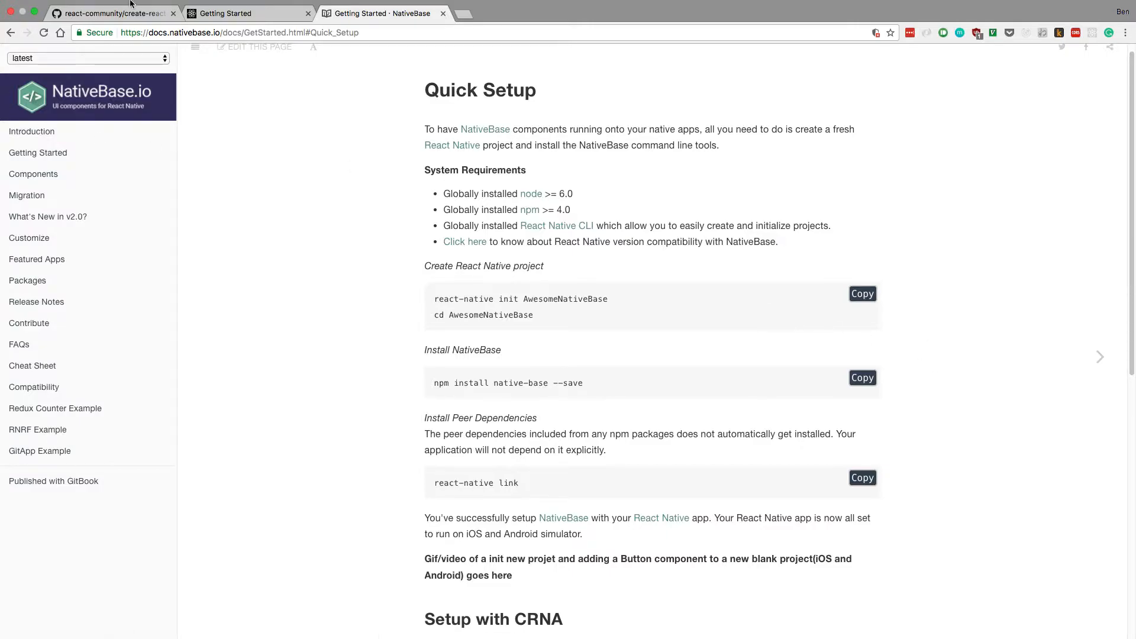
{"action": "left_click", "coordinate": [109, 13]}
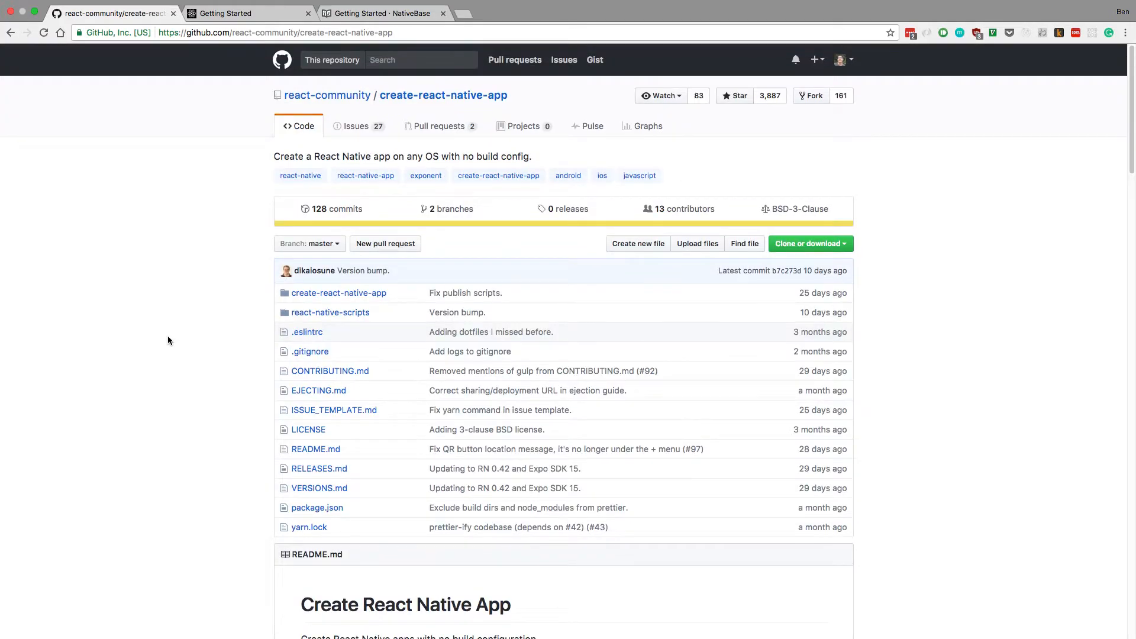
{"action": "mouse_move", "coordinate": [98, 468]}
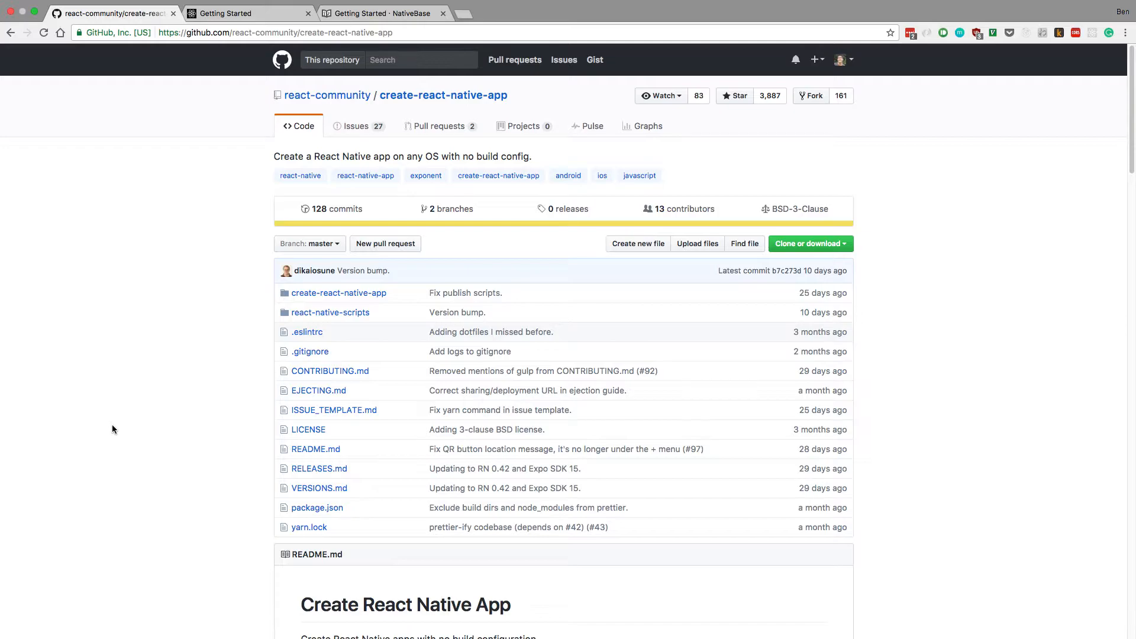
{"action": "scroll", "scroll_direction": "down", "scroll_amount": 3}
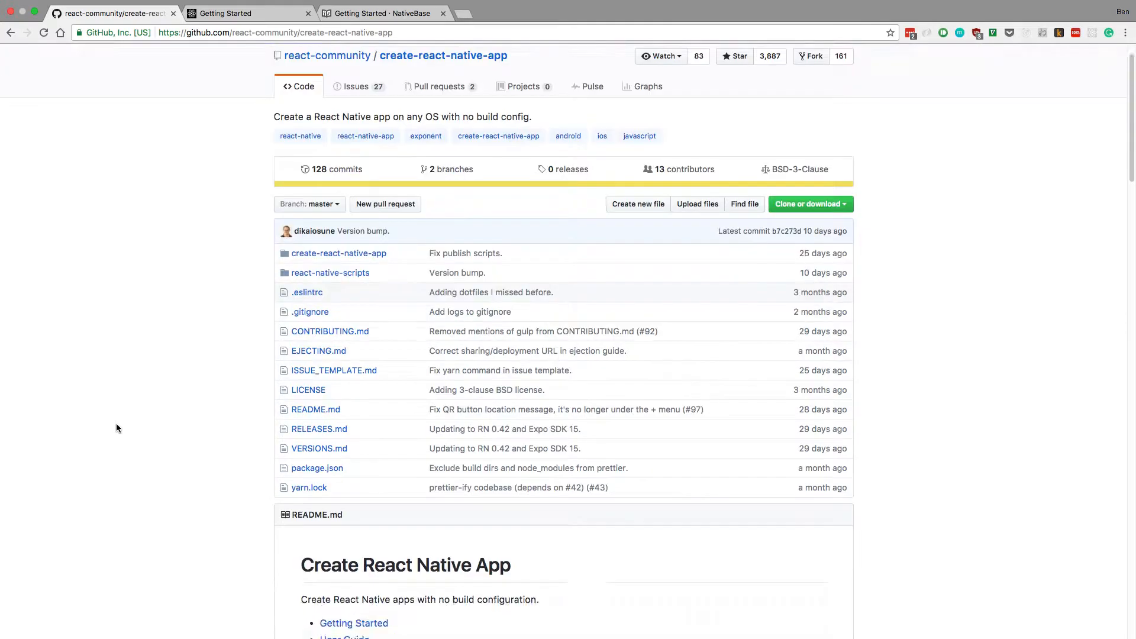
{"action": "scroll", "scroll_direction": "down", "scroll_amount": 3}
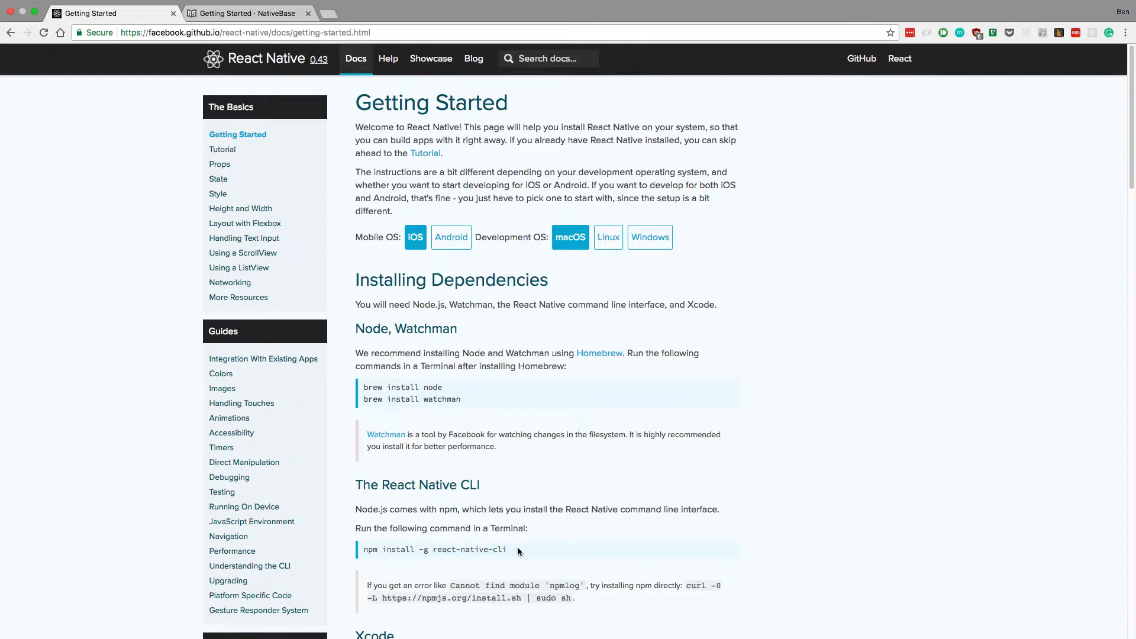
Highlight the 'npm install -g react-native-cli' command on the Getting Started page.
{"action": "double_click", "coordinate": [435, 549]}
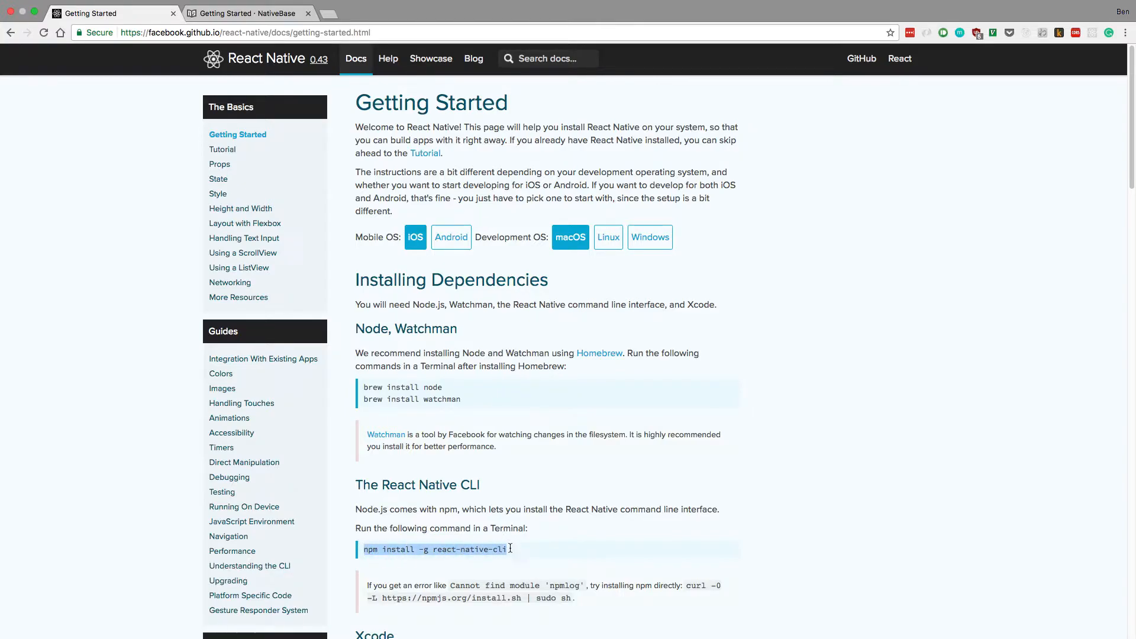
{"action": "mouse_move", "coordinate": [508, 552]}
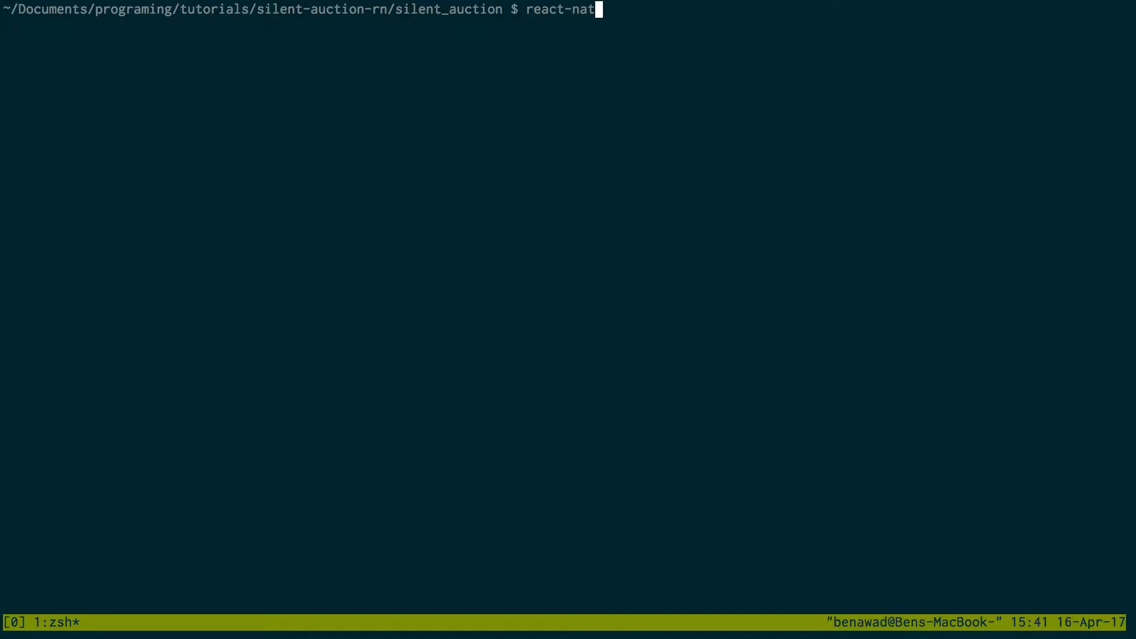
Run 'react-native init silent_auction' to generate the project.
{"action": "type", "text": "ive in"}
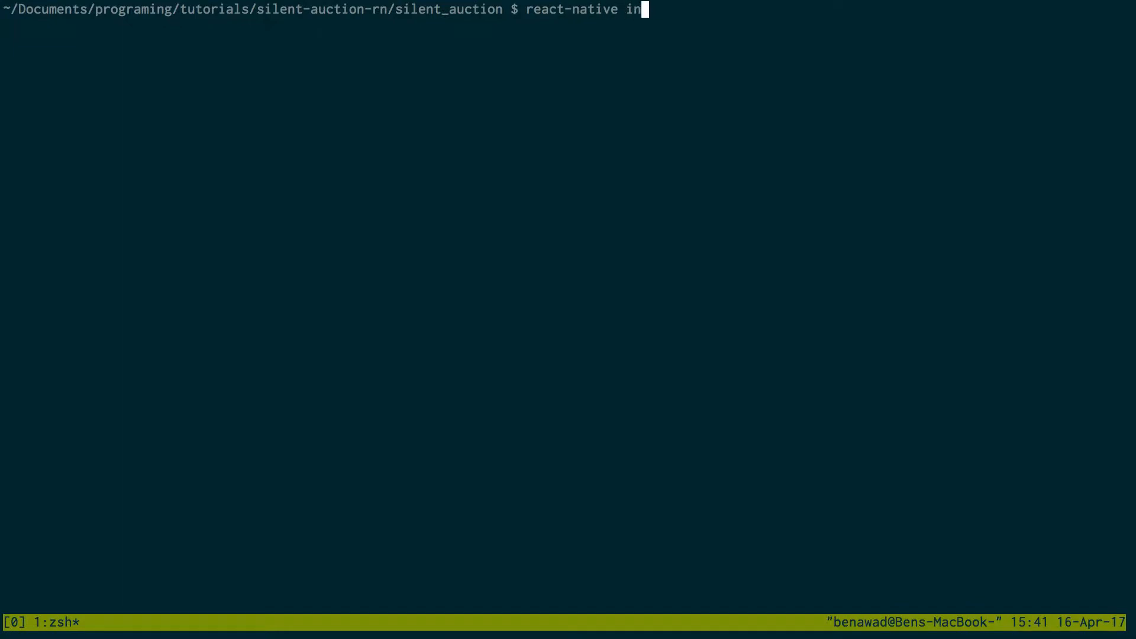
{"action": "type", "text": "it silent_"}
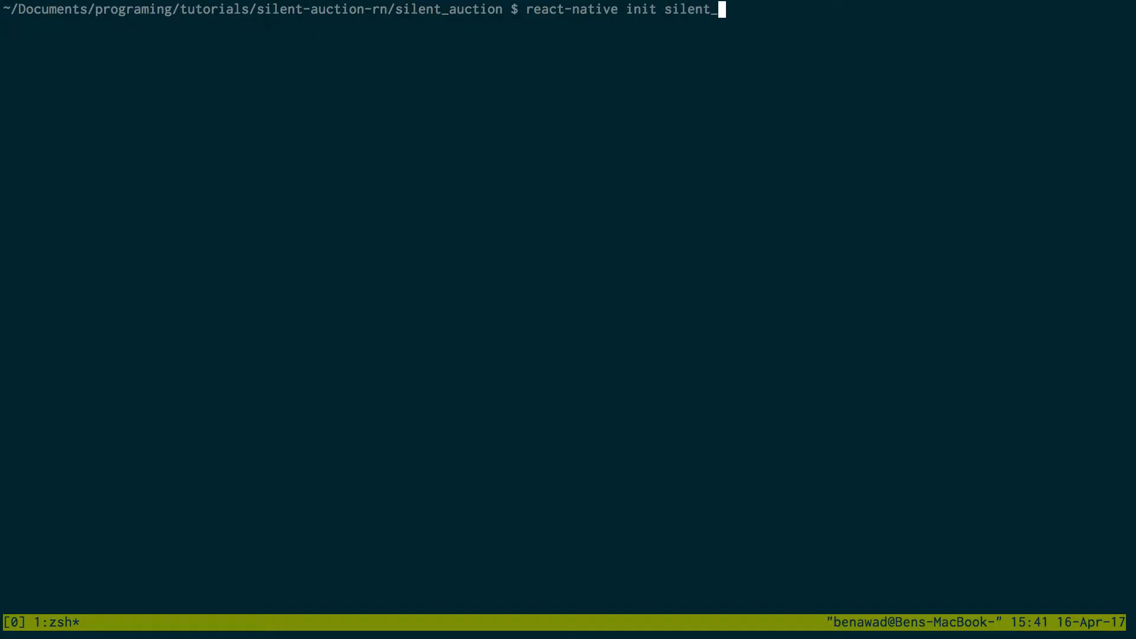
{"action": "type", "text": "auction"}
{"action": "type", "text": "ls"}
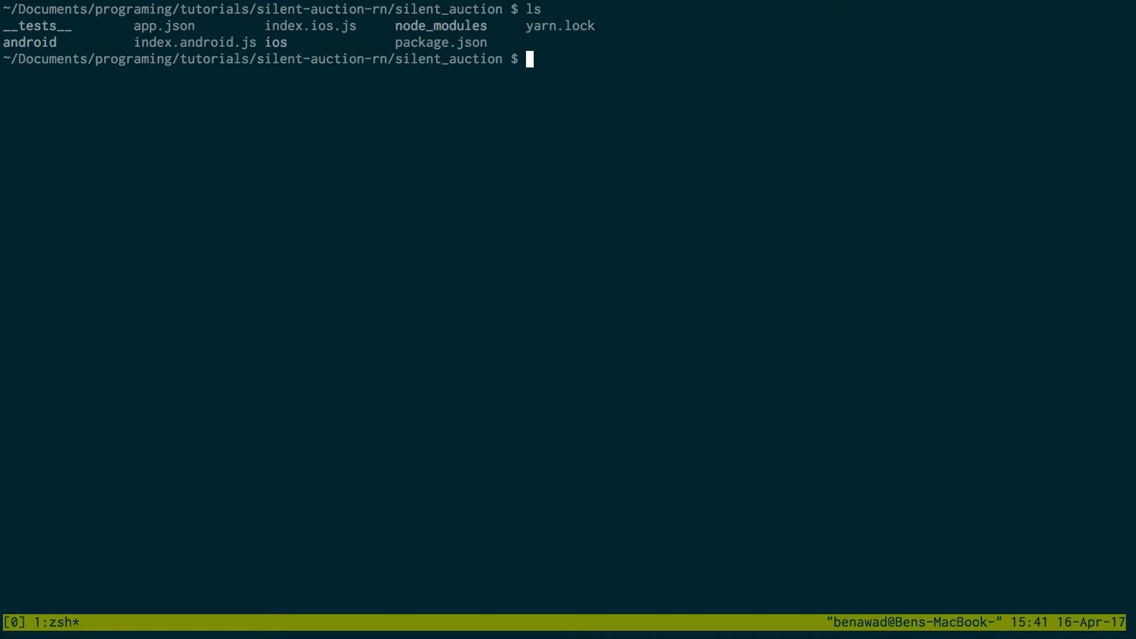
{"action": "mouse_move", "coordinate": [599, 68]}
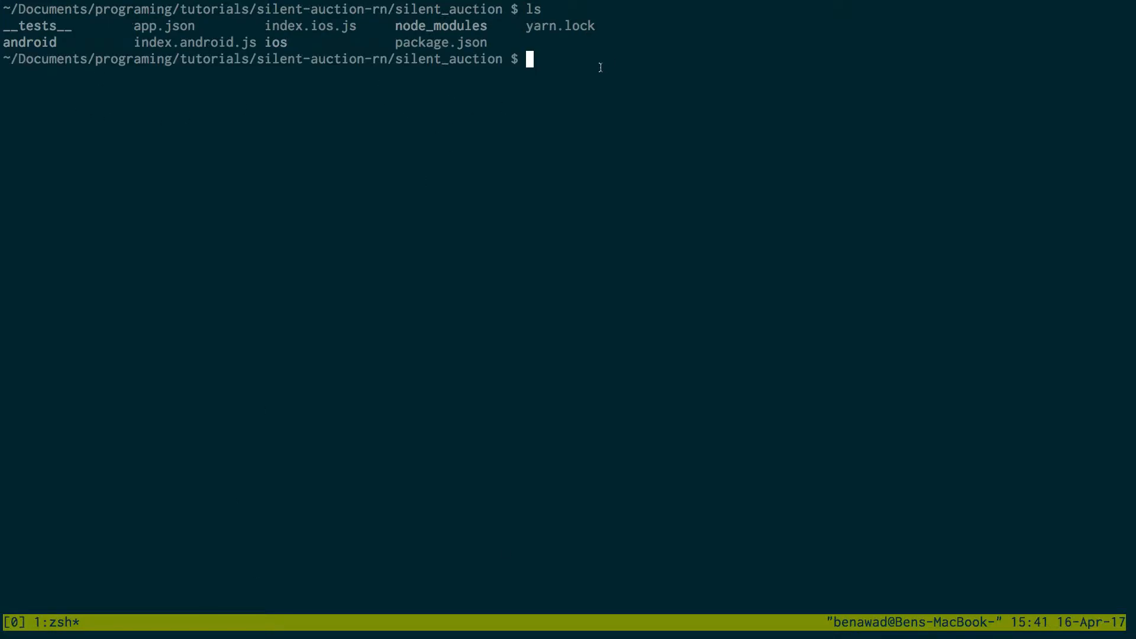
Type 'react-native run-ios', then change it to run-android.
{"action": "type", "text": "npm ru"}
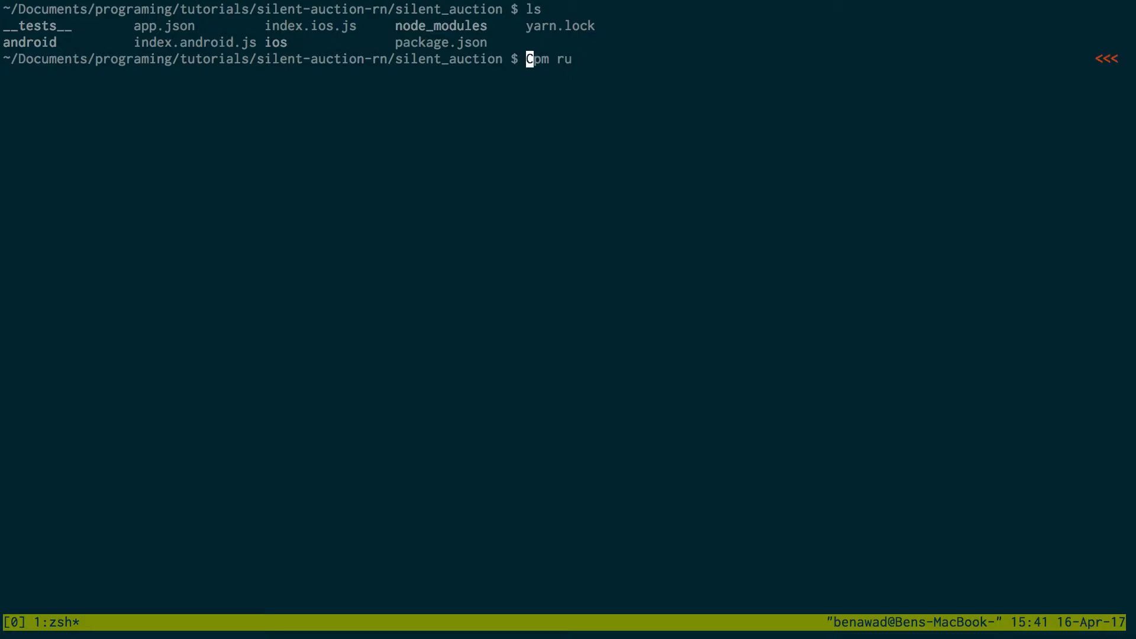
{"action": "type", "text": "react-natigve"}
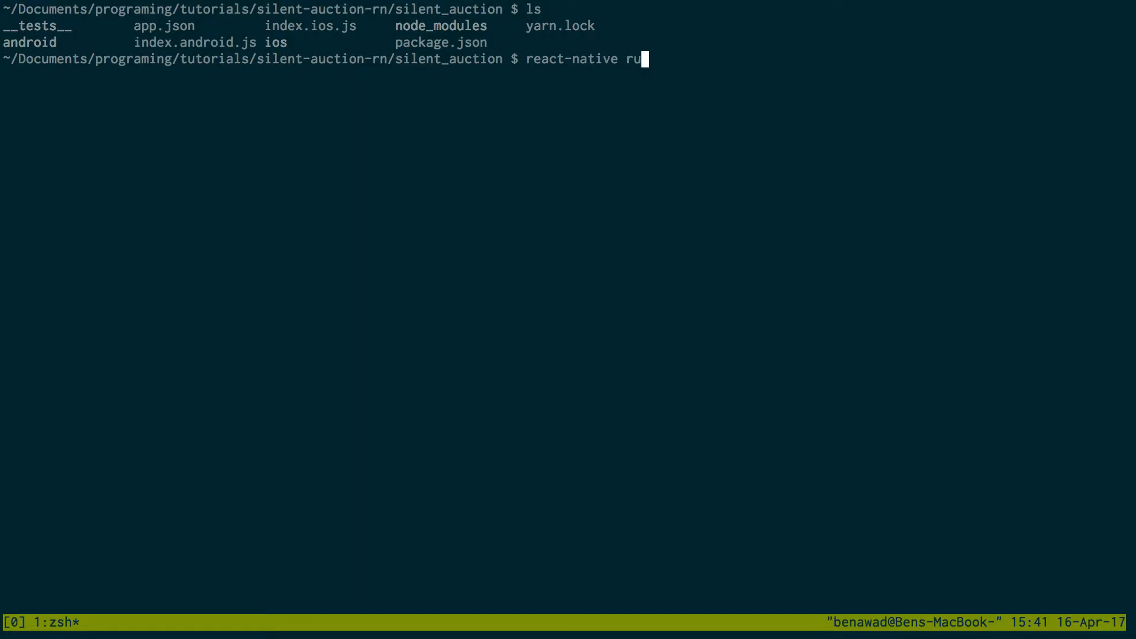
{"action": "type", "text": "n-ios"}
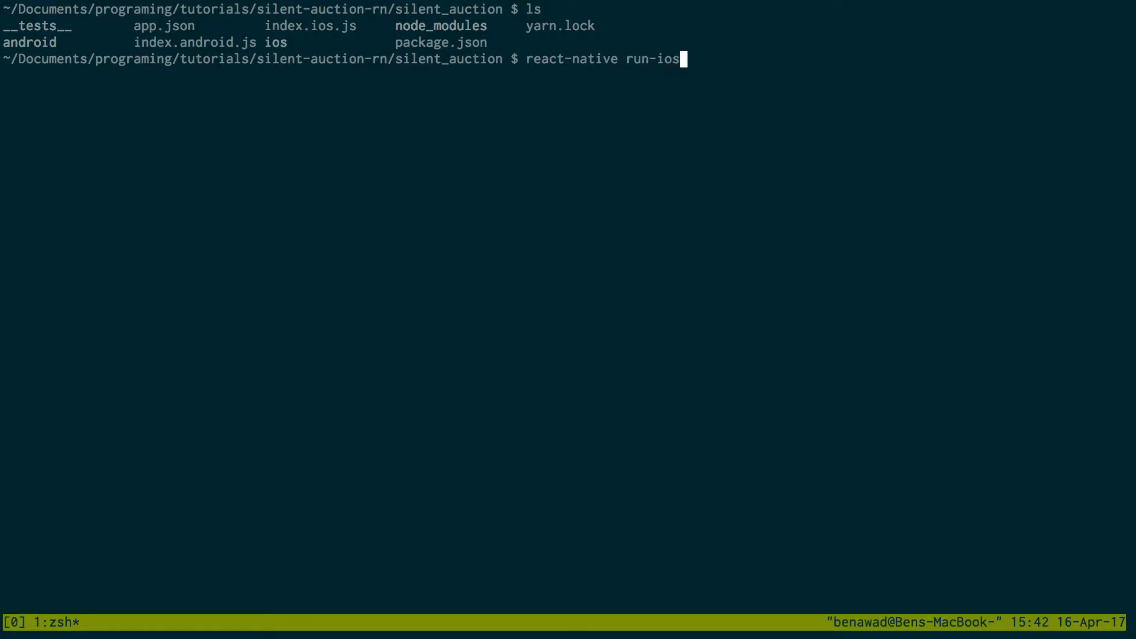
{"action": "key", "text": "Backspace"}
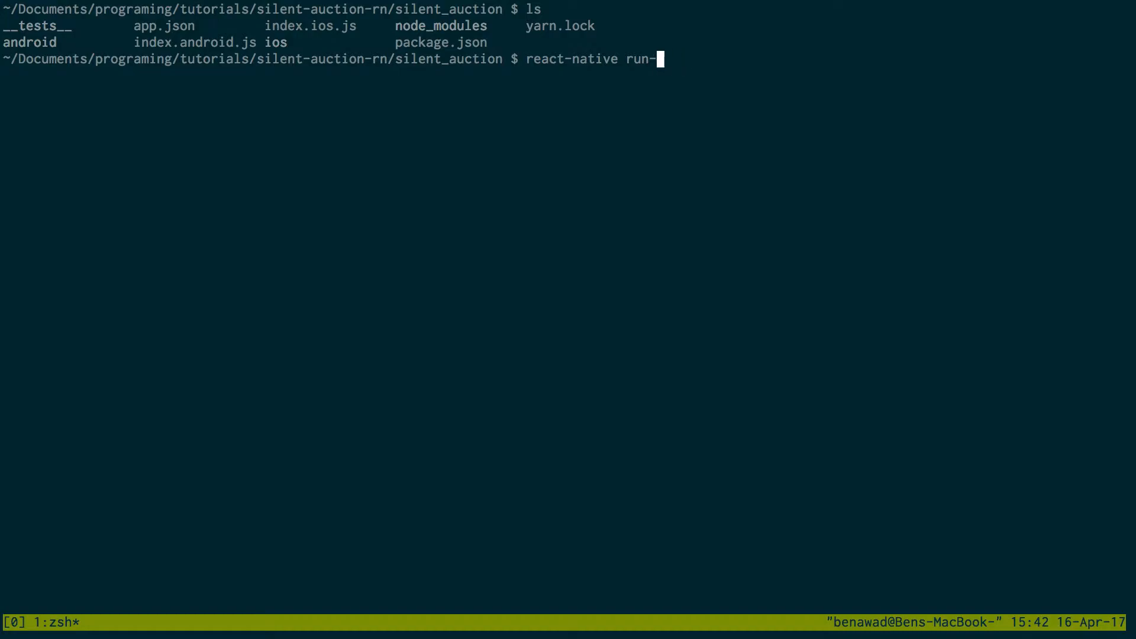
{"action": "type", "text": "android"}
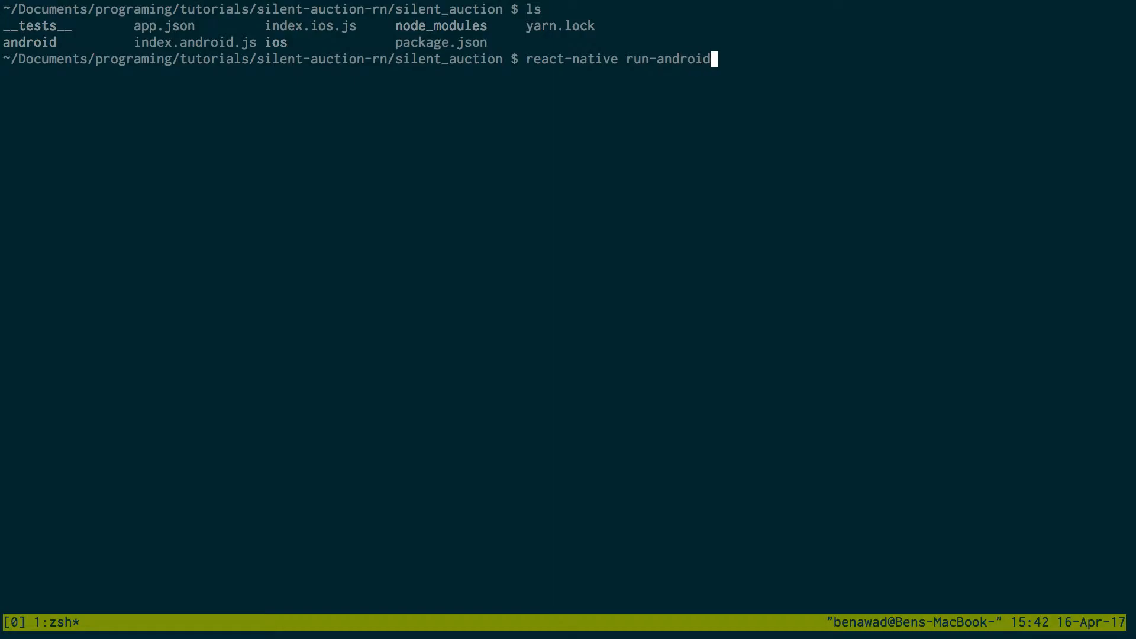
{"action": "key", "text": "Return"}
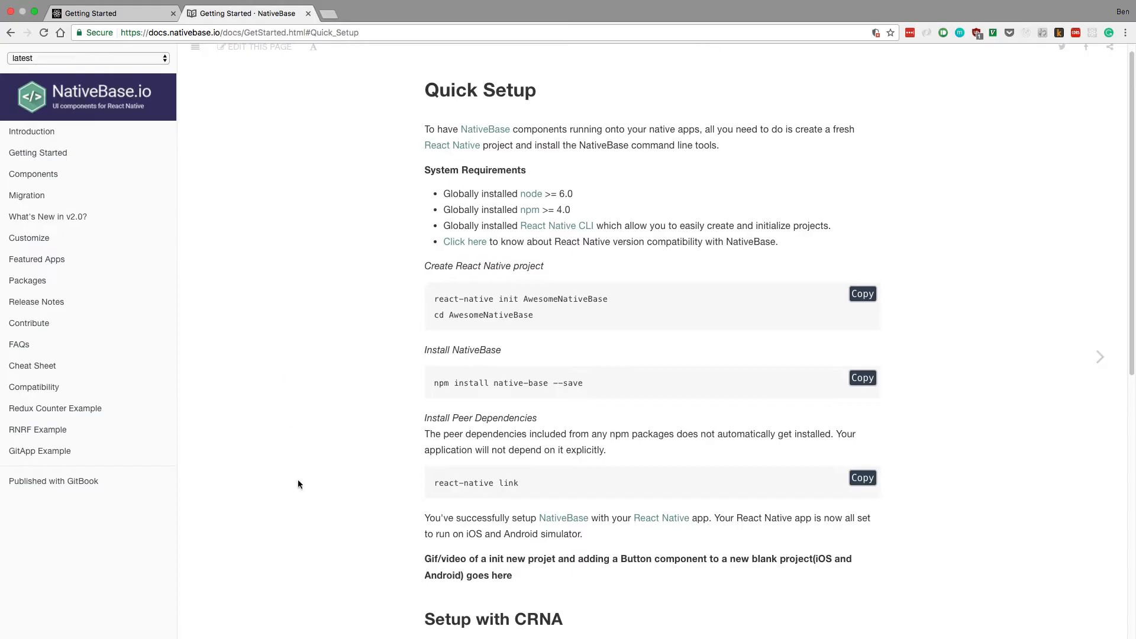
Copy the react-native link command and bring up the NativeBase Button component docs.
{"action": "scroll", "scroll_direction": "up", "scroll_amount": 3}
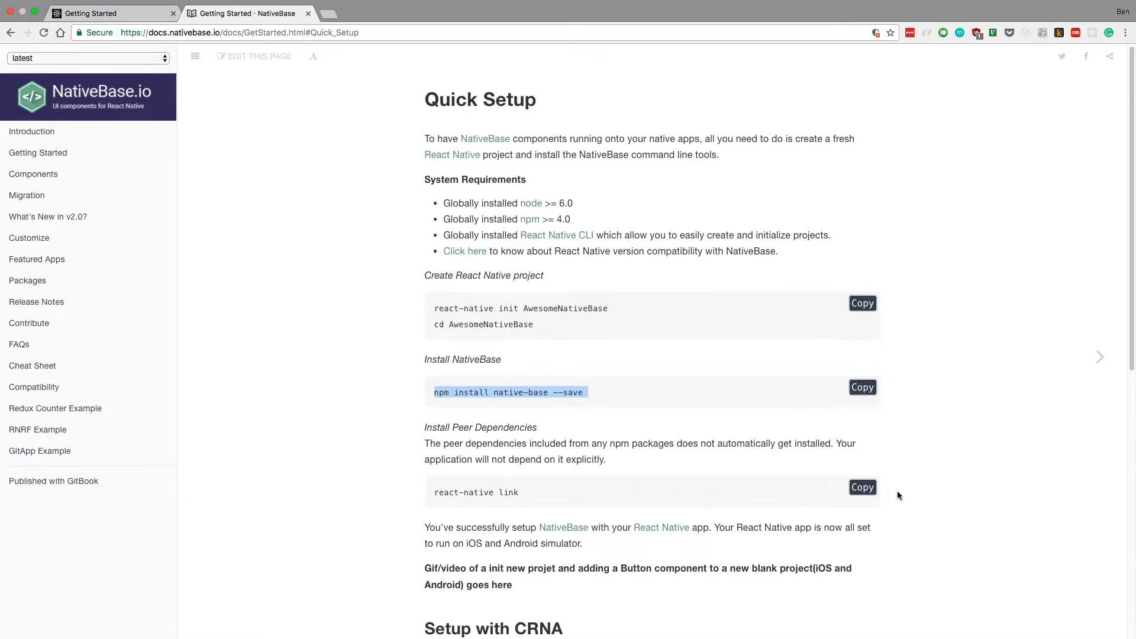
{"action": "left_click", "coordinate": [861, 487]}
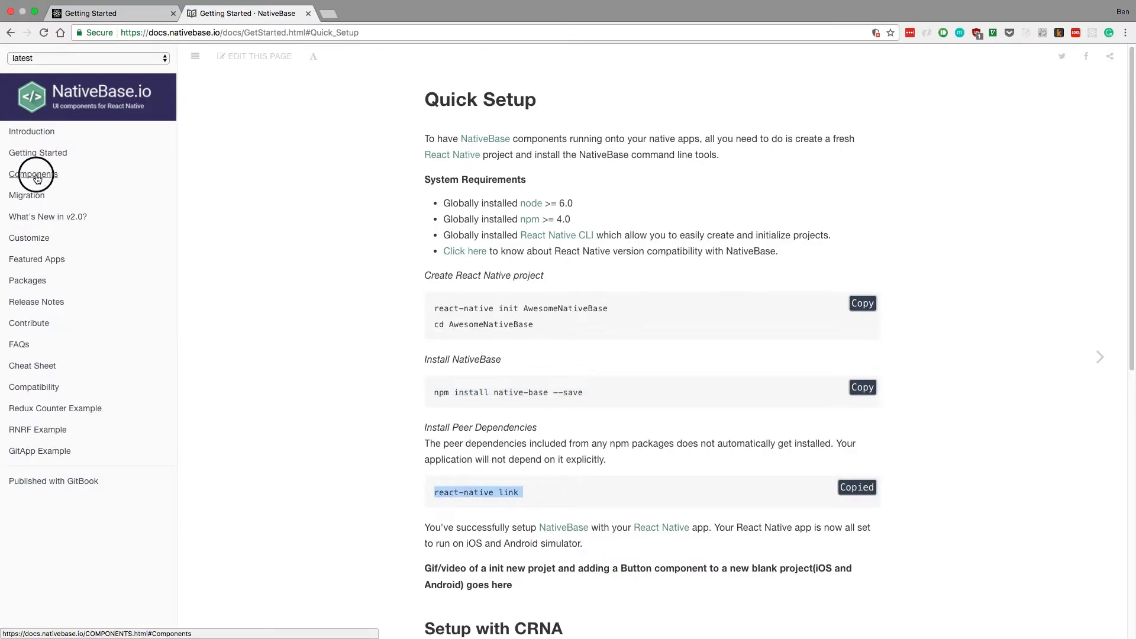
{"action": "left_click", "coordinate": [32, 173]}
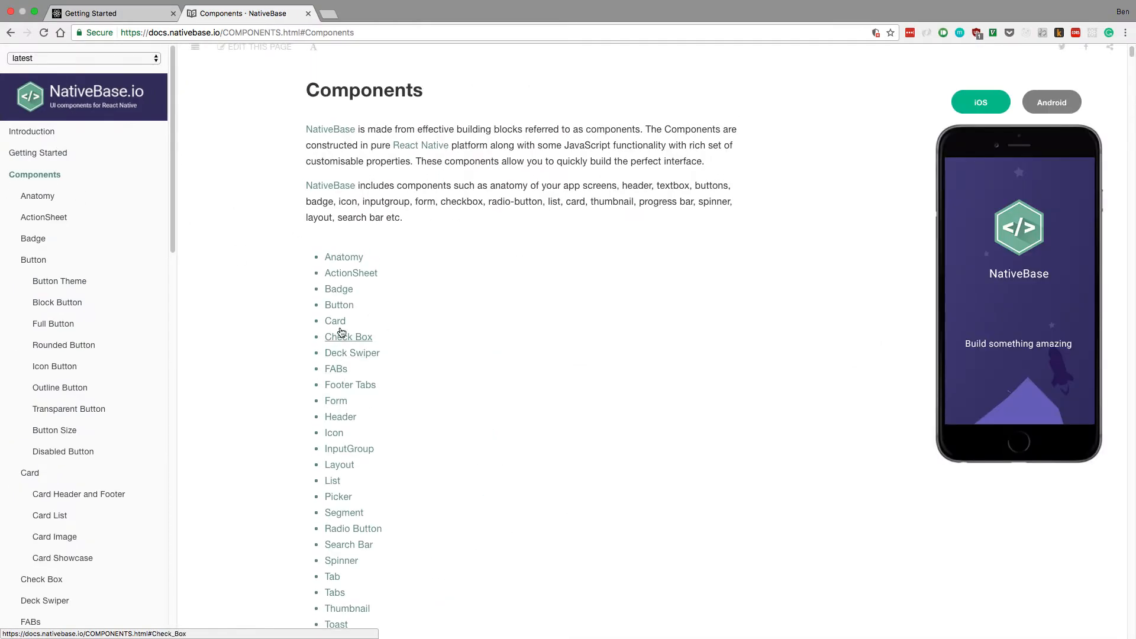
{"action": "left_click", "coordinate": [339, 304]}
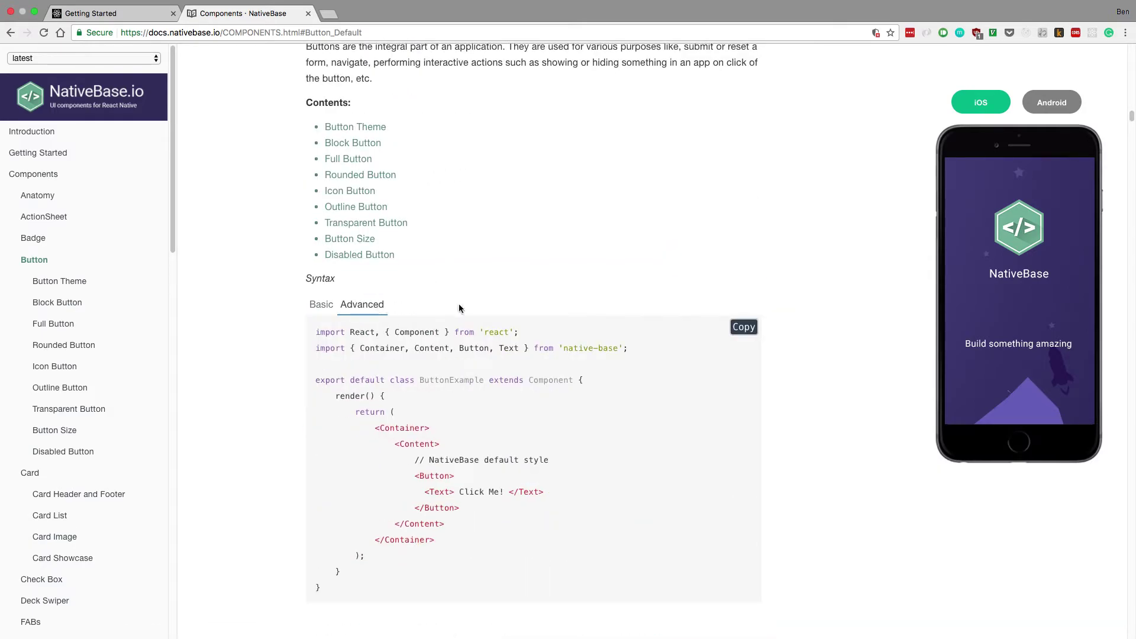
{"action": "scroll", "scroll_direction": "down", "scroll_amount": 3}
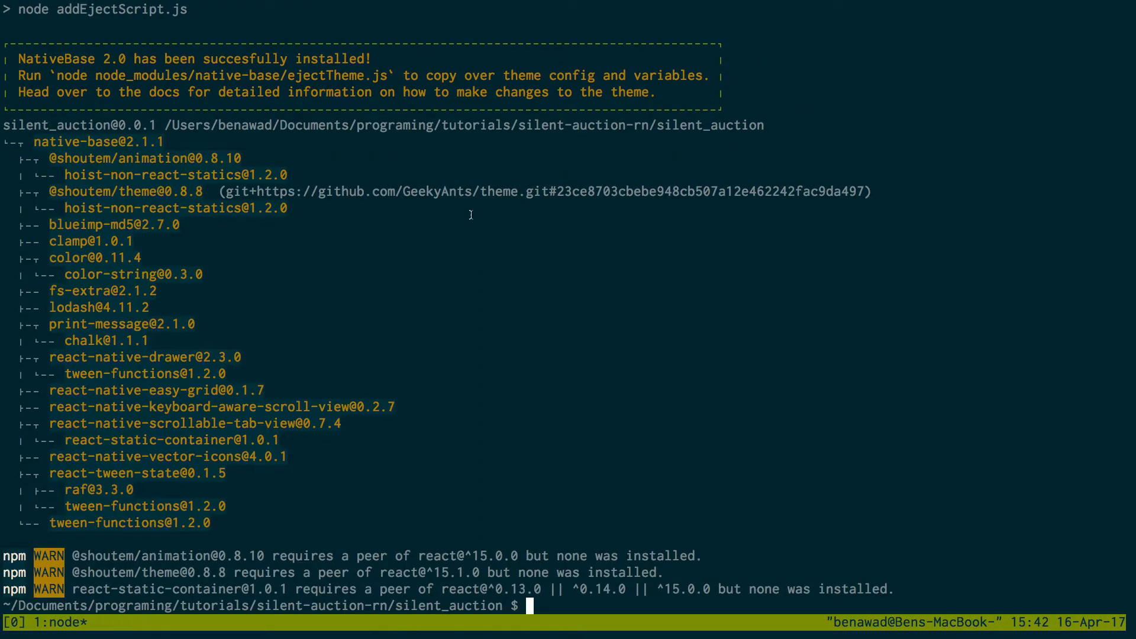
Run 'react-native link' in silent_auction, then return to the browser.
{"action": "type", "text": "react-native link"}
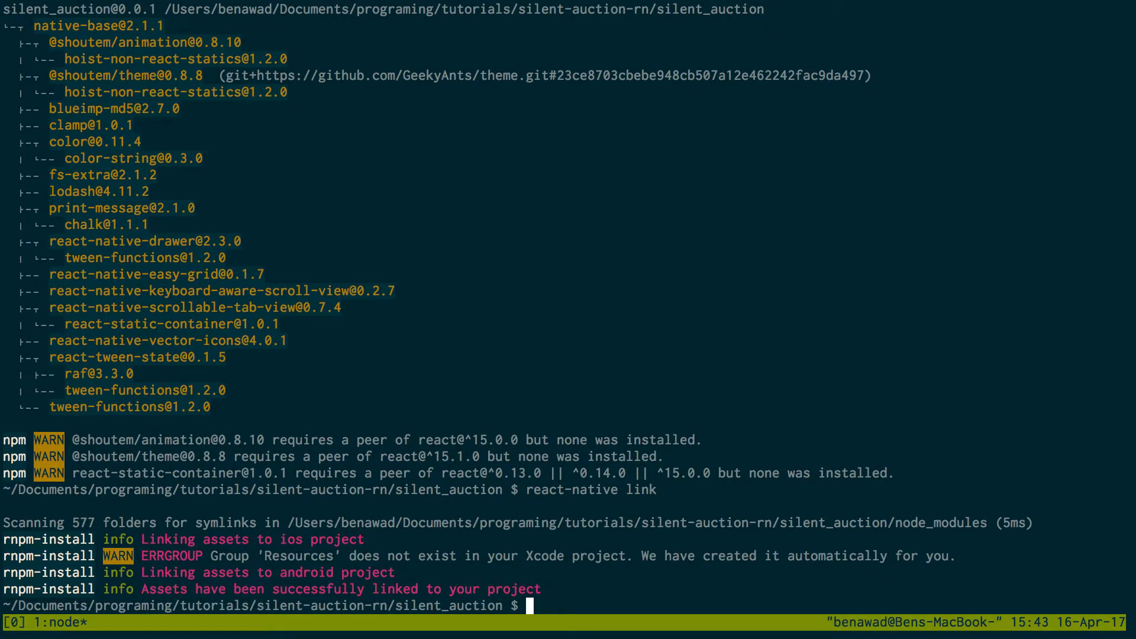
{"action": "mouse_move", "coordinate": [456, 546]}
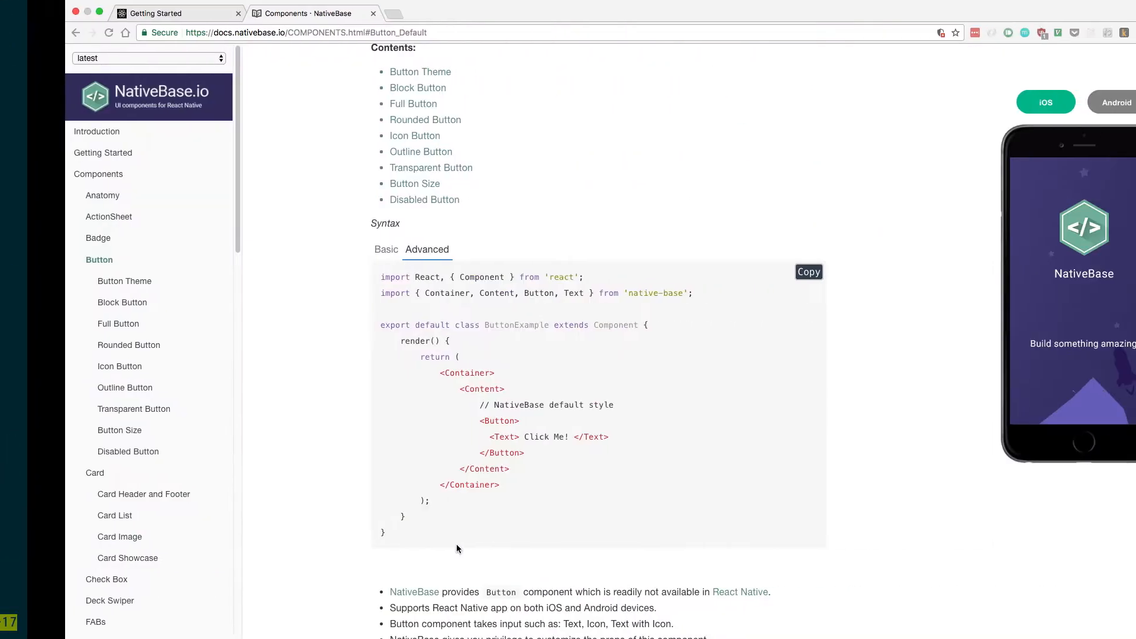
{"action": "left_click", "coordinate": [809, 271]}
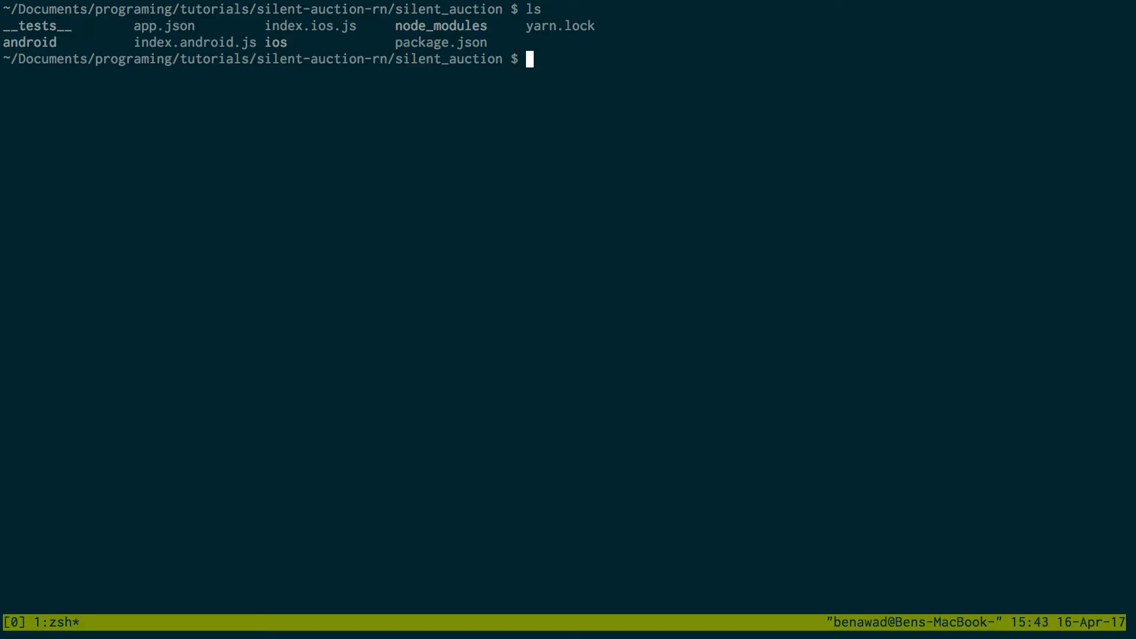
Open index.ios.js in Neovim and start selecting the sample component code.
{"action": "type", "text": "vim index.ios.js"}
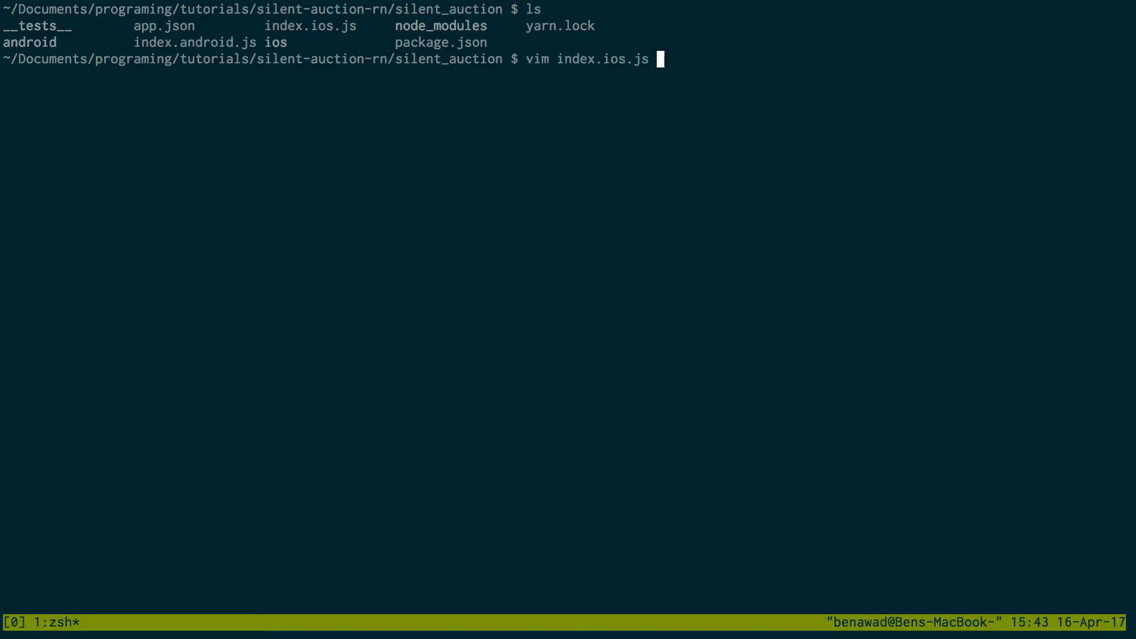
{"action": "key", "text": "Return"}
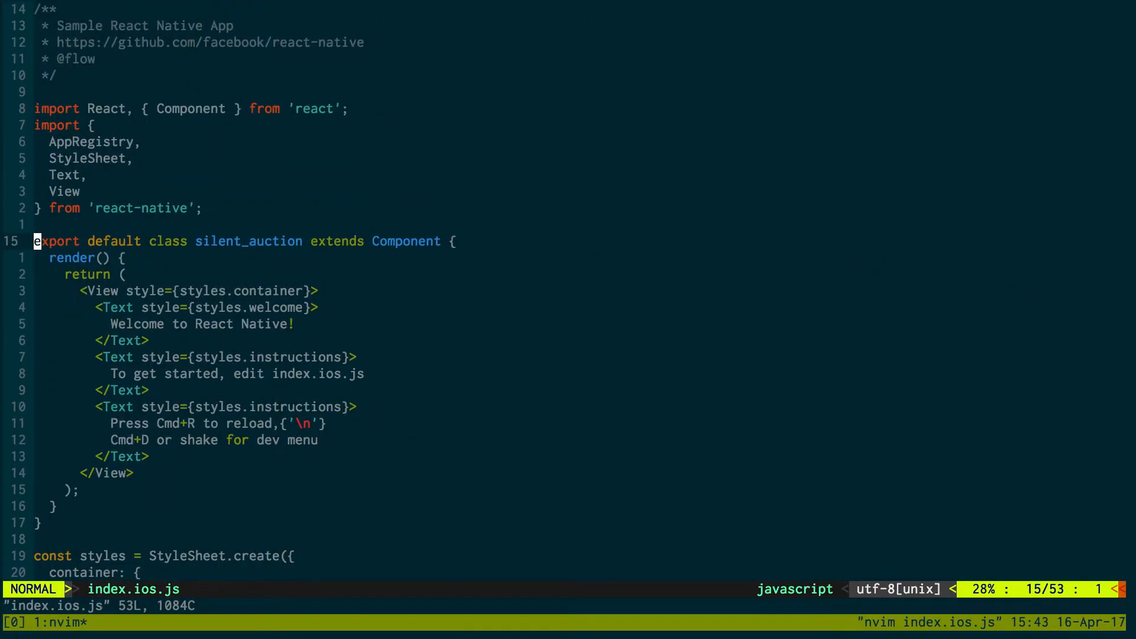
{"action": "key", "text": "V"}
{"action": "type", "text": ":w"}
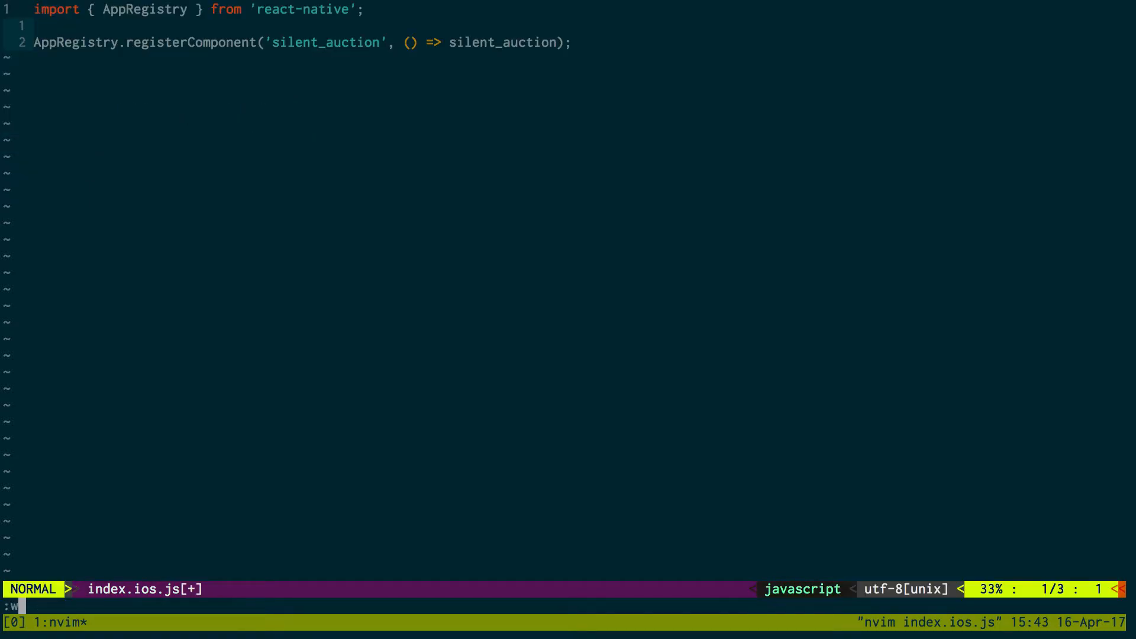
Replace the sample code with "import app from './src/'", then save and quit.
{"action": "key", "text": "Return"}
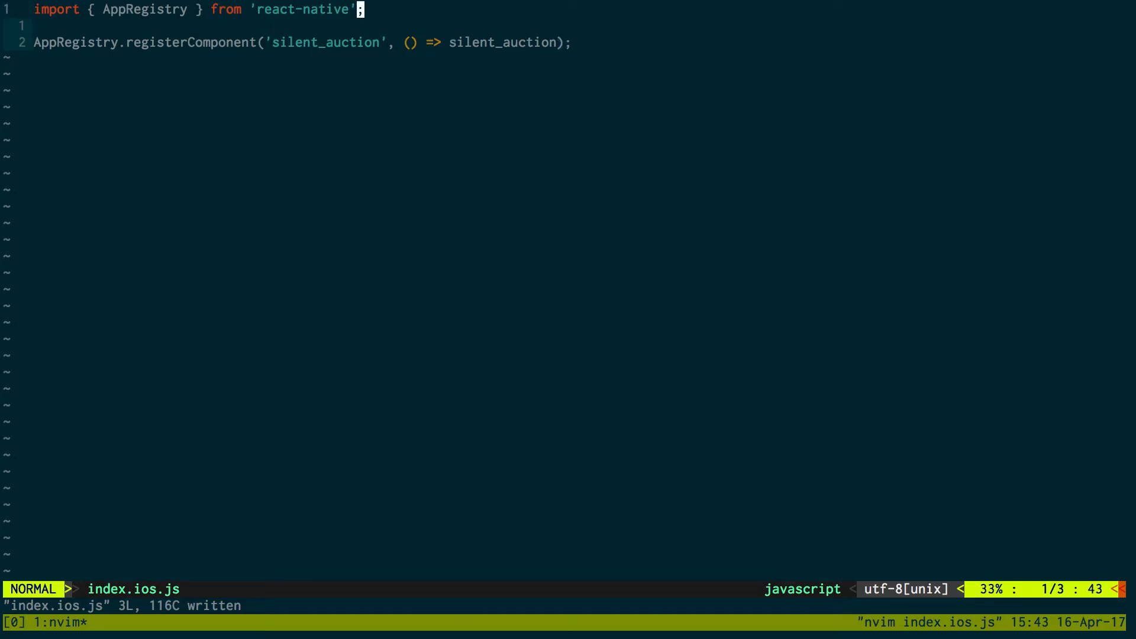
{"action": "type", "text": "import '"}
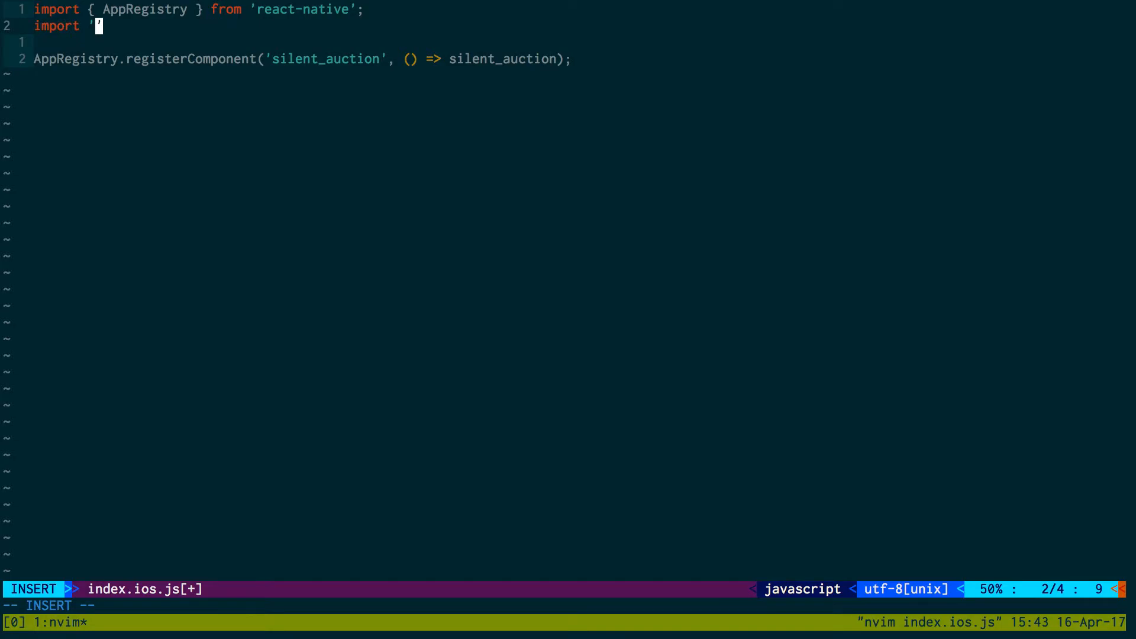
{"action": "key", "text": "BackSpace"}
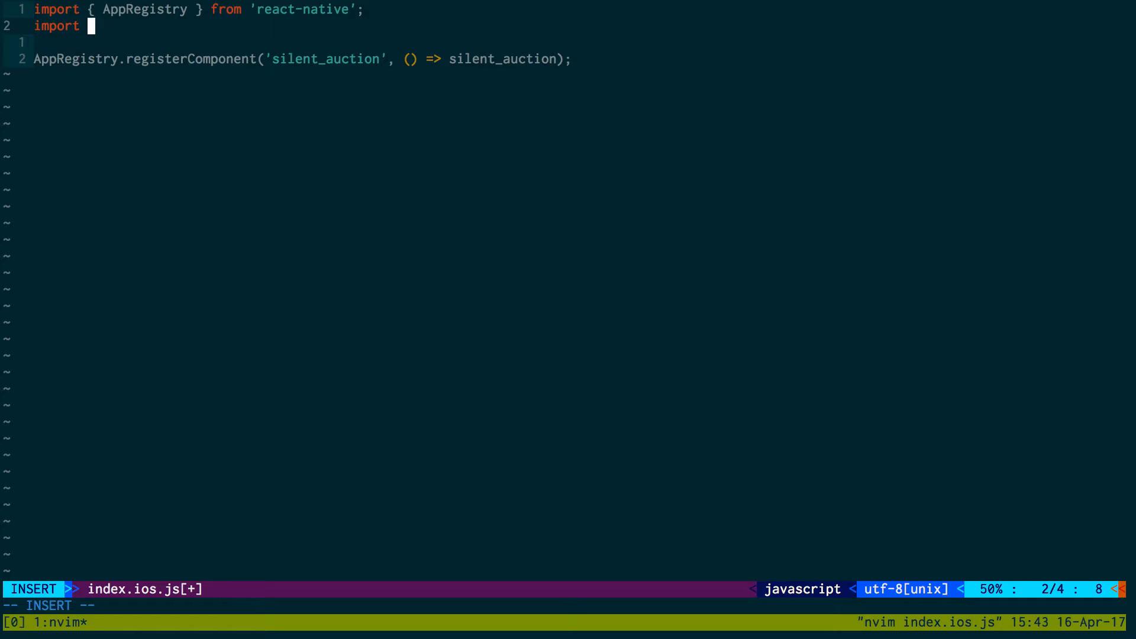
{"action": "type", "text": "app from './"}
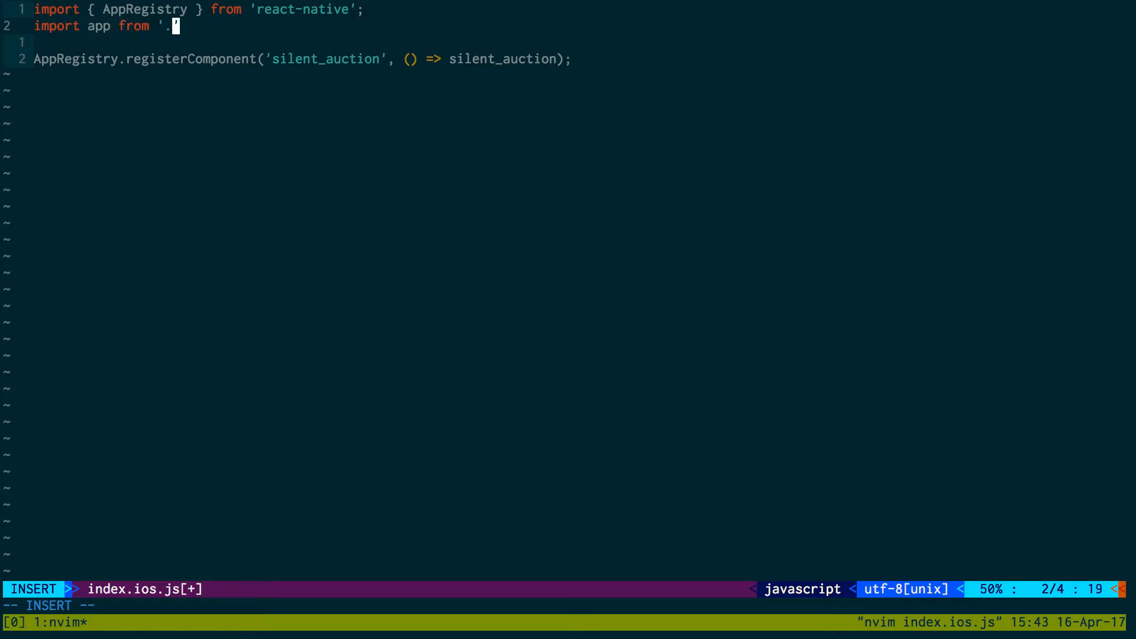
{"action": "type", "text": "src/"}
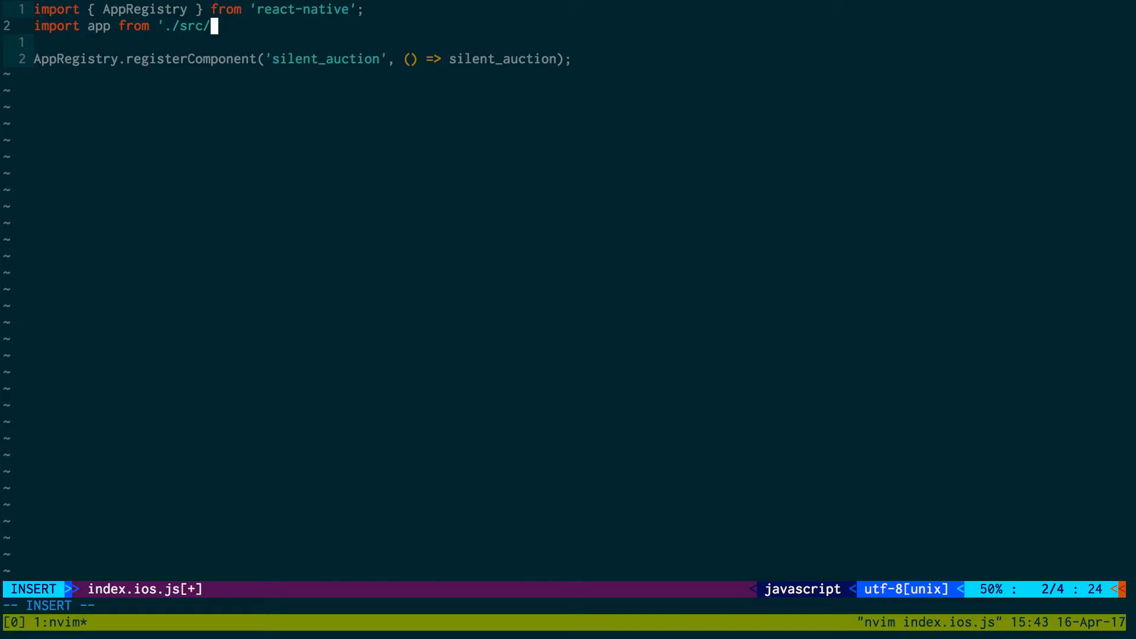
{"action": "key", "text": "Escape"}
{"action": "type", "text": ":wq"}
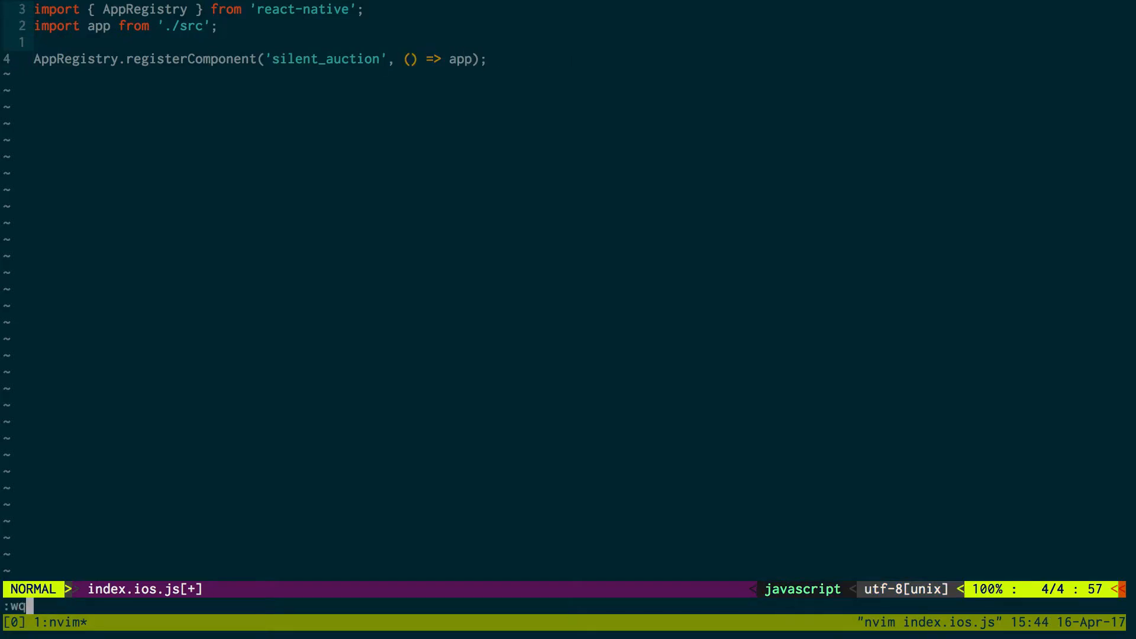
{"action": "key", "text": "Return"}
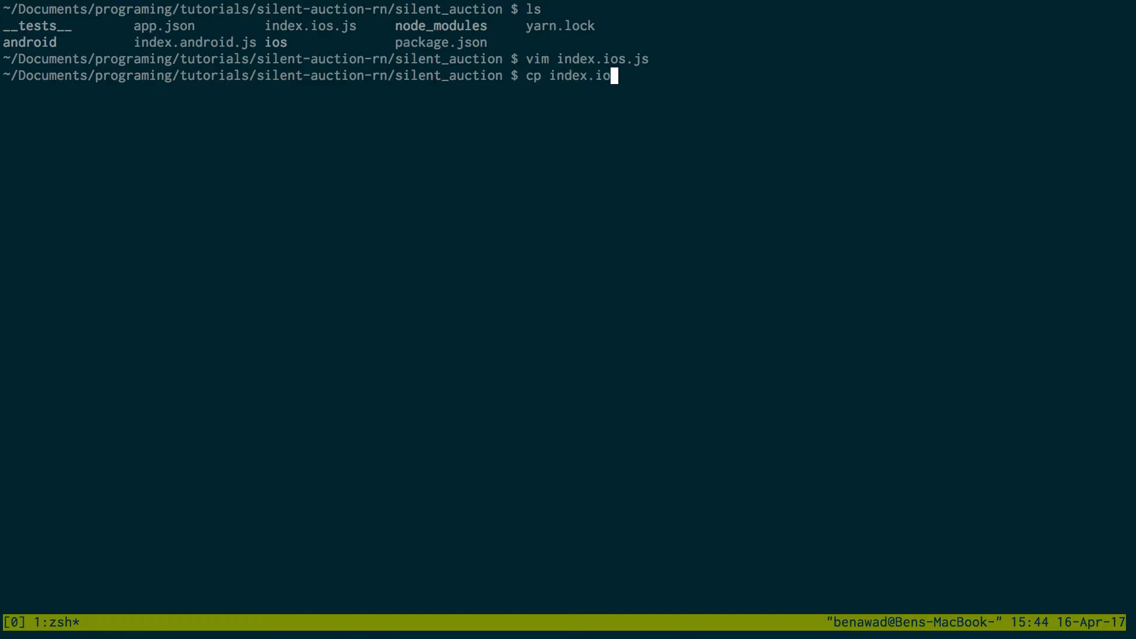
Copy index.ios.js over index.android.js and create a src folder.
{"action": "type", "text": "s.js"}
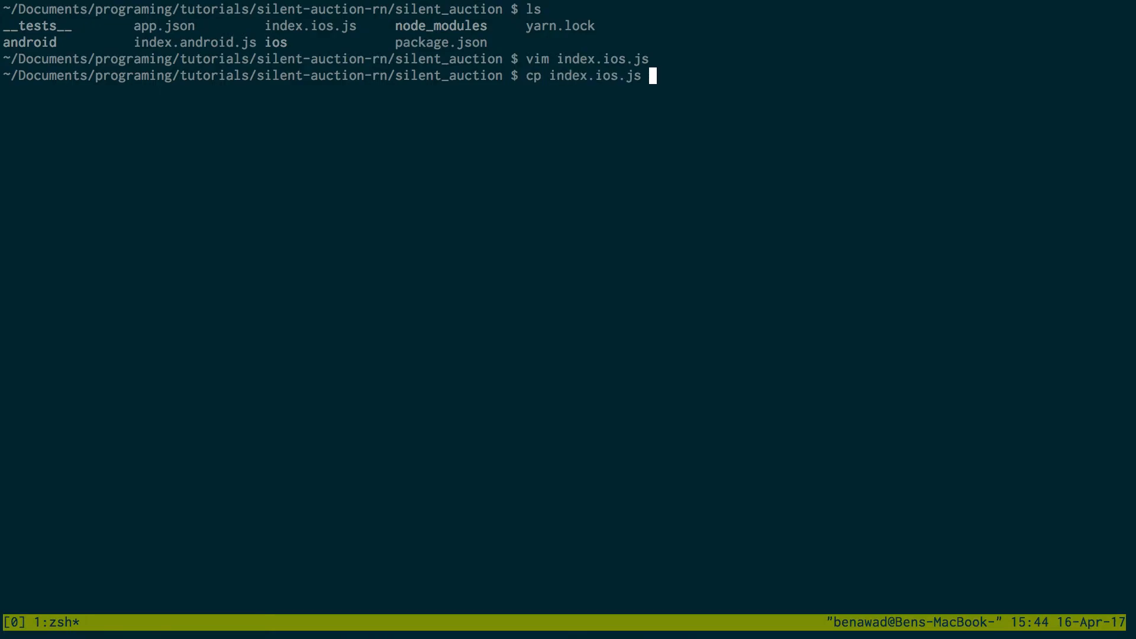
{"action": "type", "text": "index.android.js"}
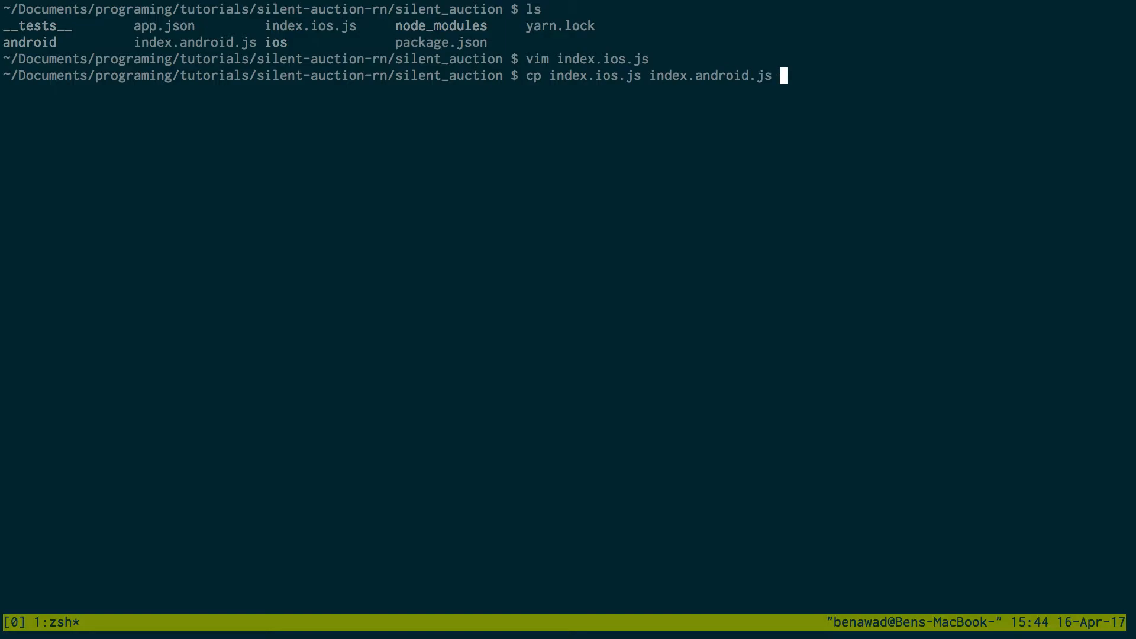
{"action": "key", "text": "Return"}
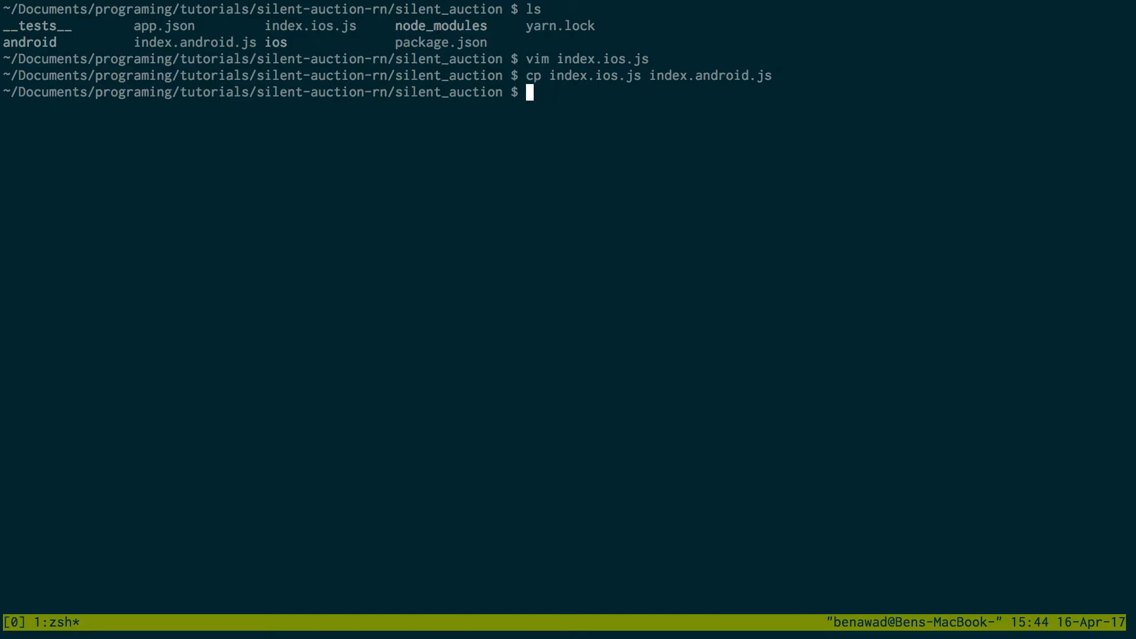
{"action": "type", "text": "mkdir src"}
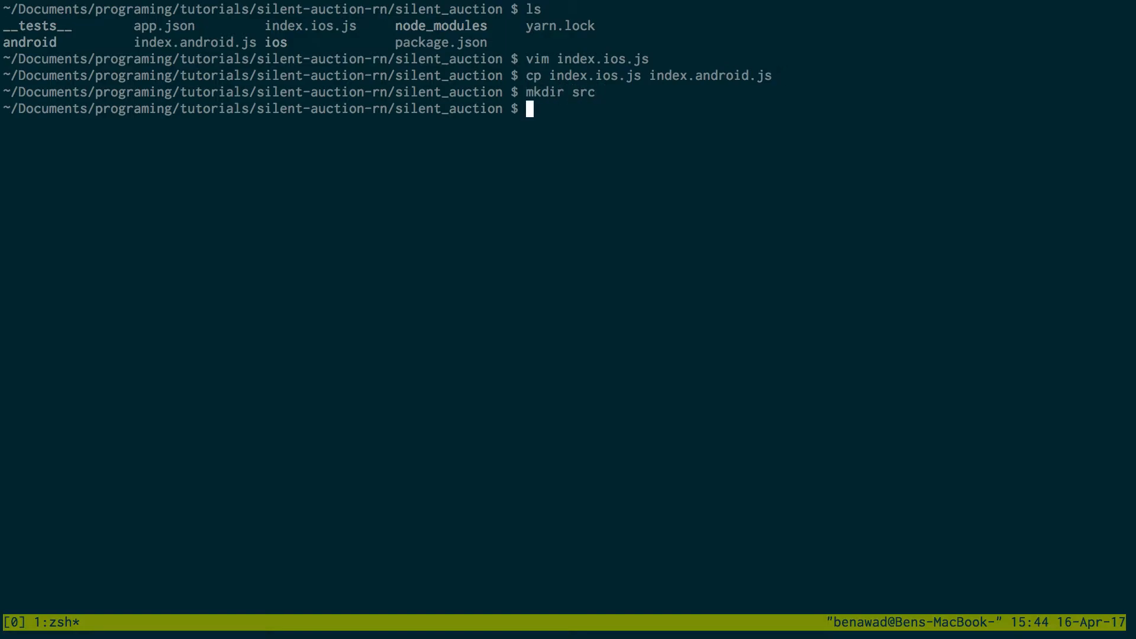
Start src/index.js importing React from 'react' and exporting a default arrow component.
{"action": "type", "text": "vim src/inde"}
{"action": "type", "text": "import"}
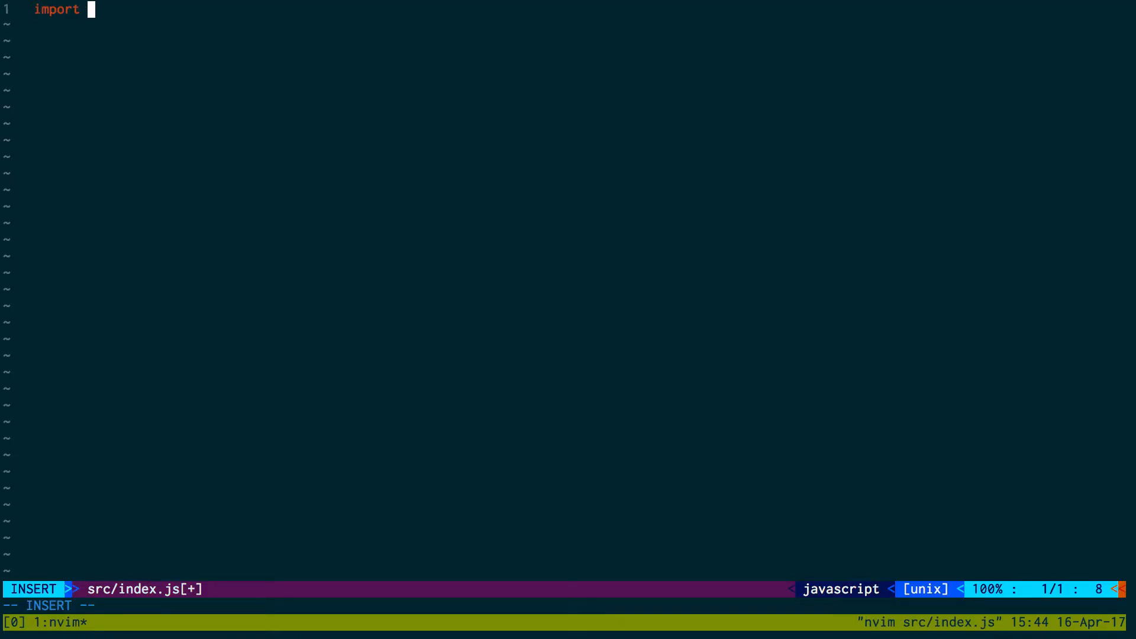
{"action": "type", "text": "React from 'react'"}
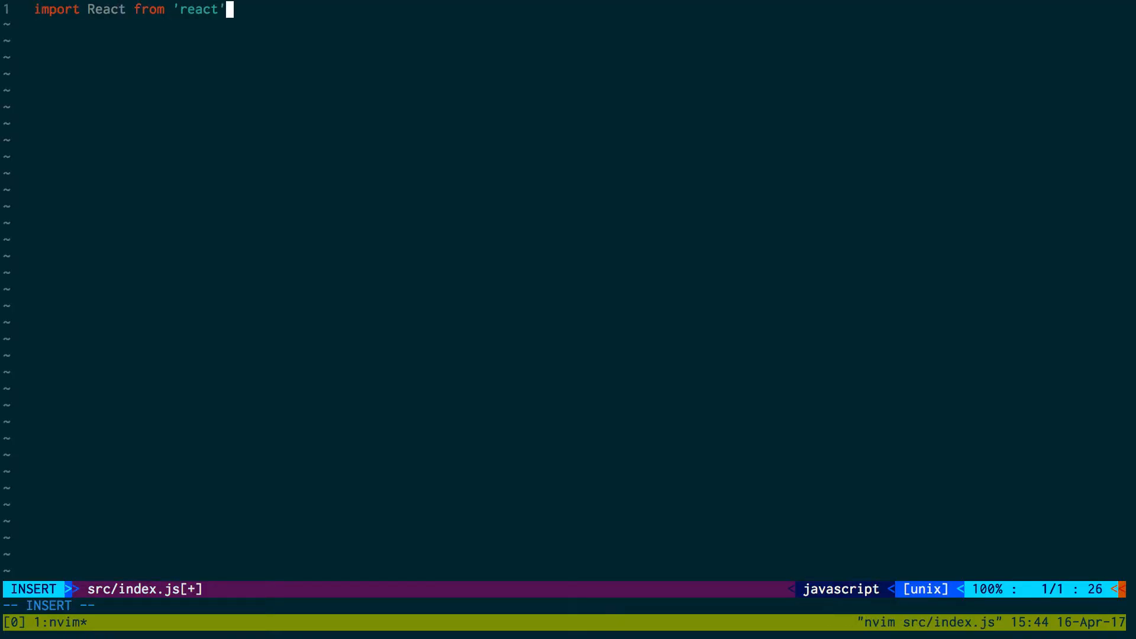
{"action": "type", "text": ";"}
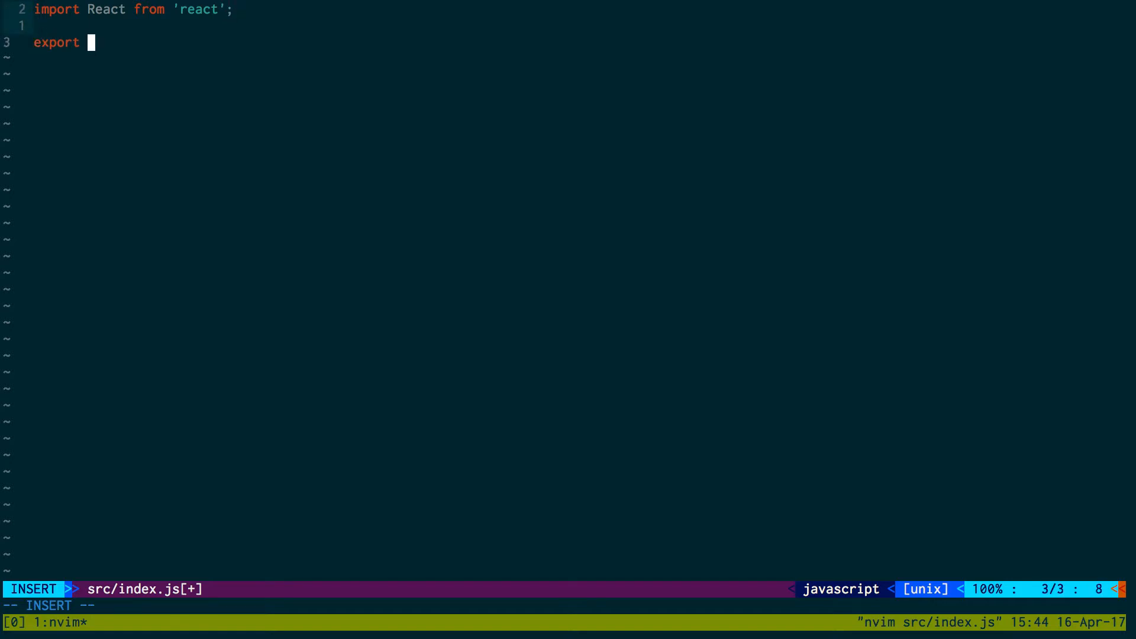
{"action": "type", "text": "default () ="}
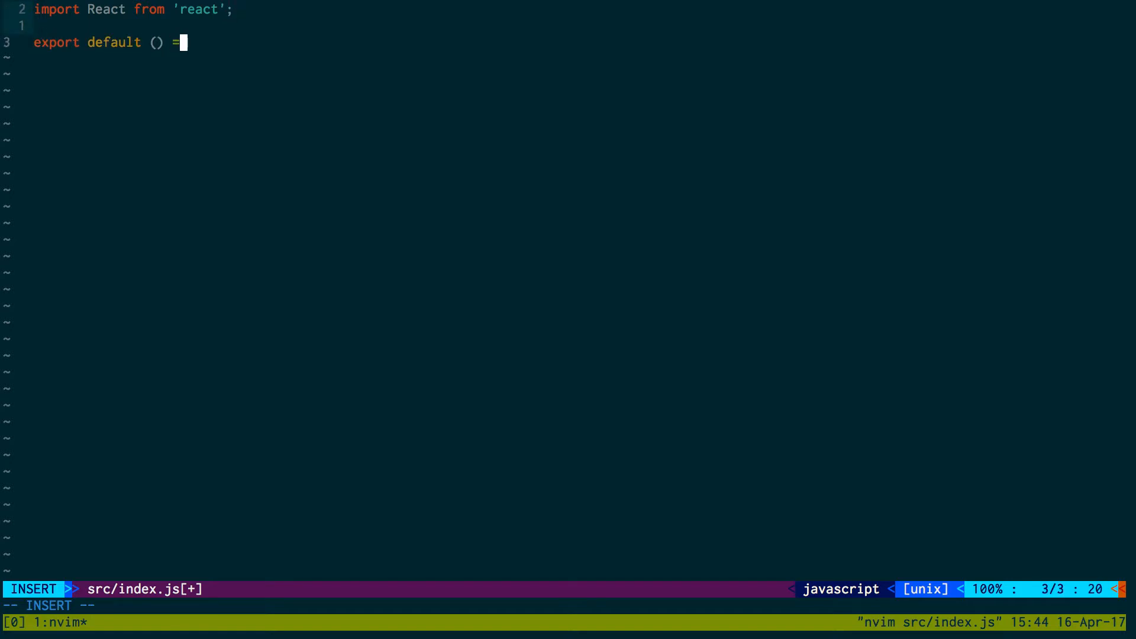
{"action": "type", "text": "> ()"}
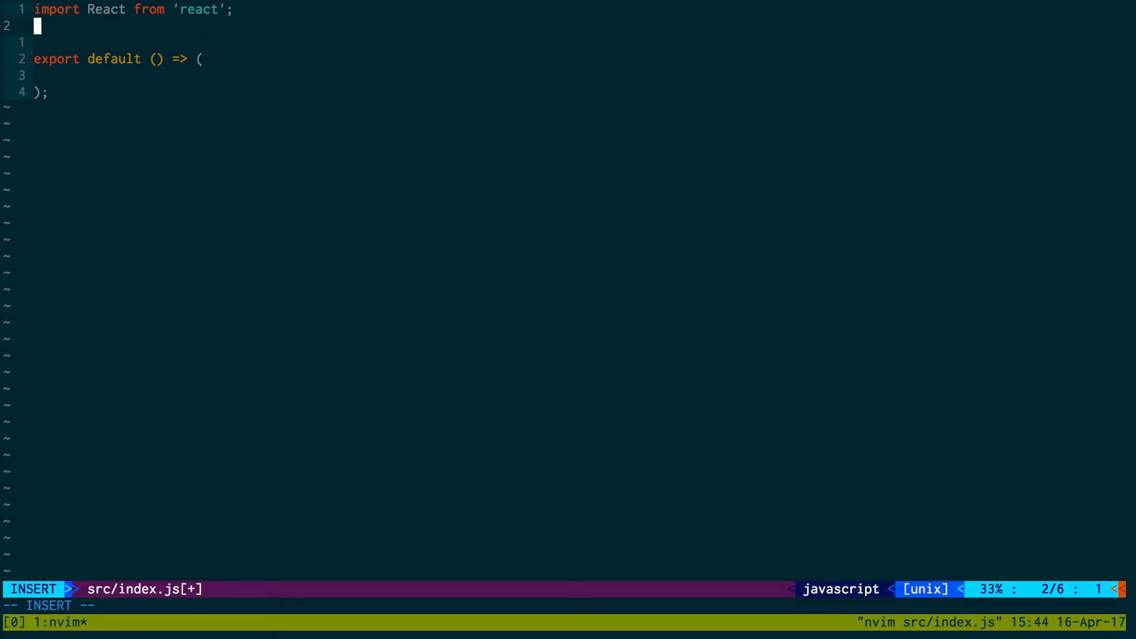
Import Text from 'react-native' and render a <Text>hi</Text> greeting.
{"action": "type", "text": "import {}"}
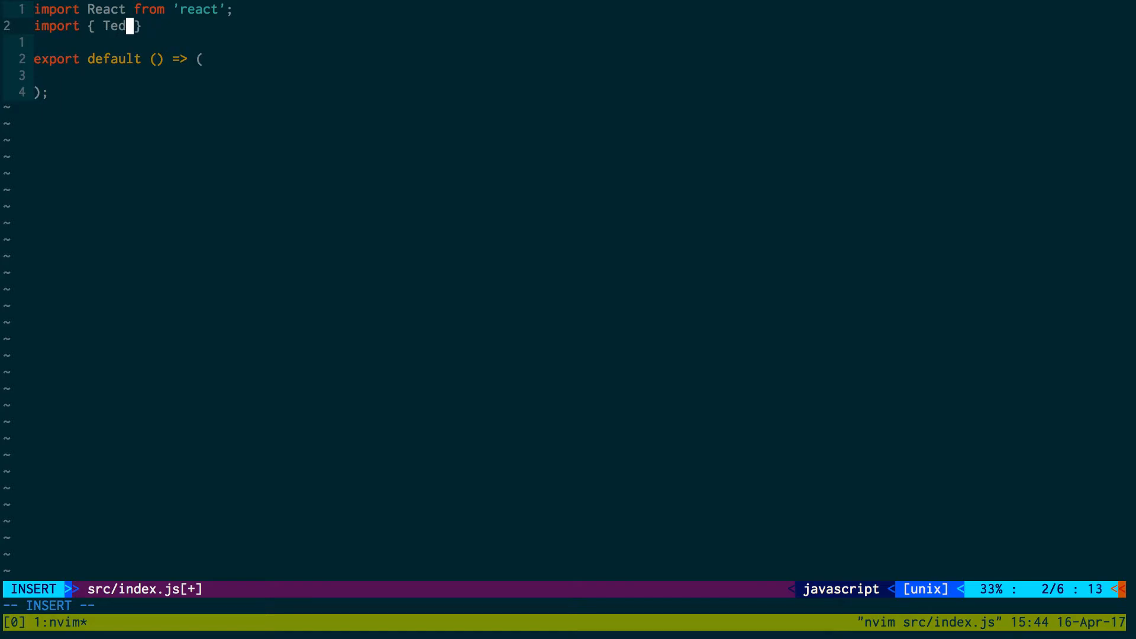
{"action": "type", "text": "t } from 'react-"}
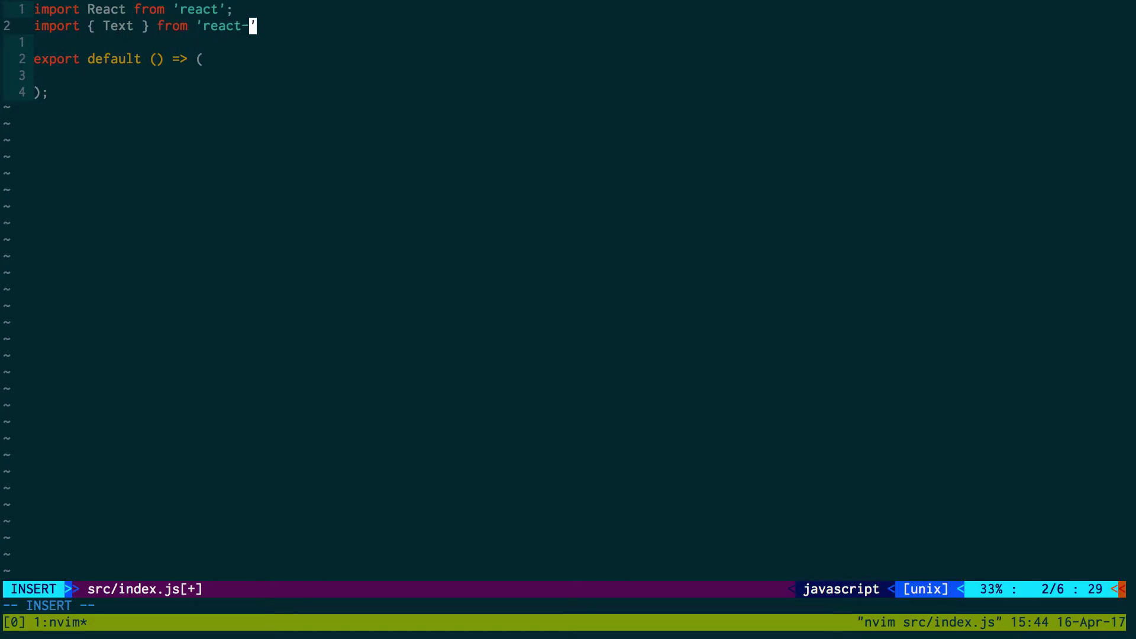
{"action": "type", "text": "native';"}
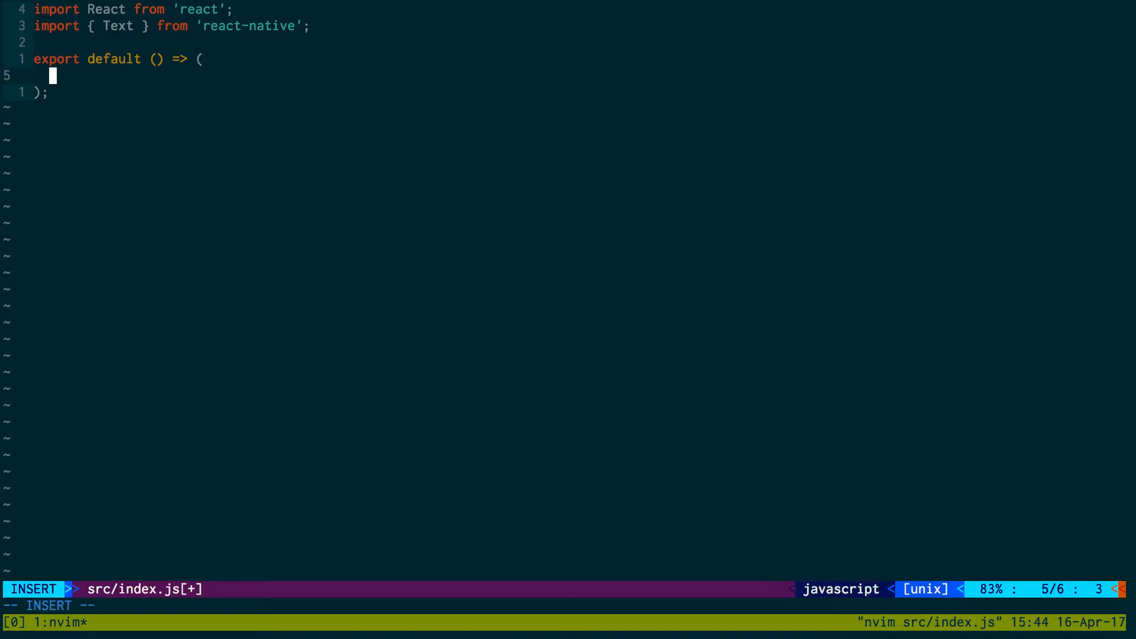
{"action": "type", "text": "<Text>h"}
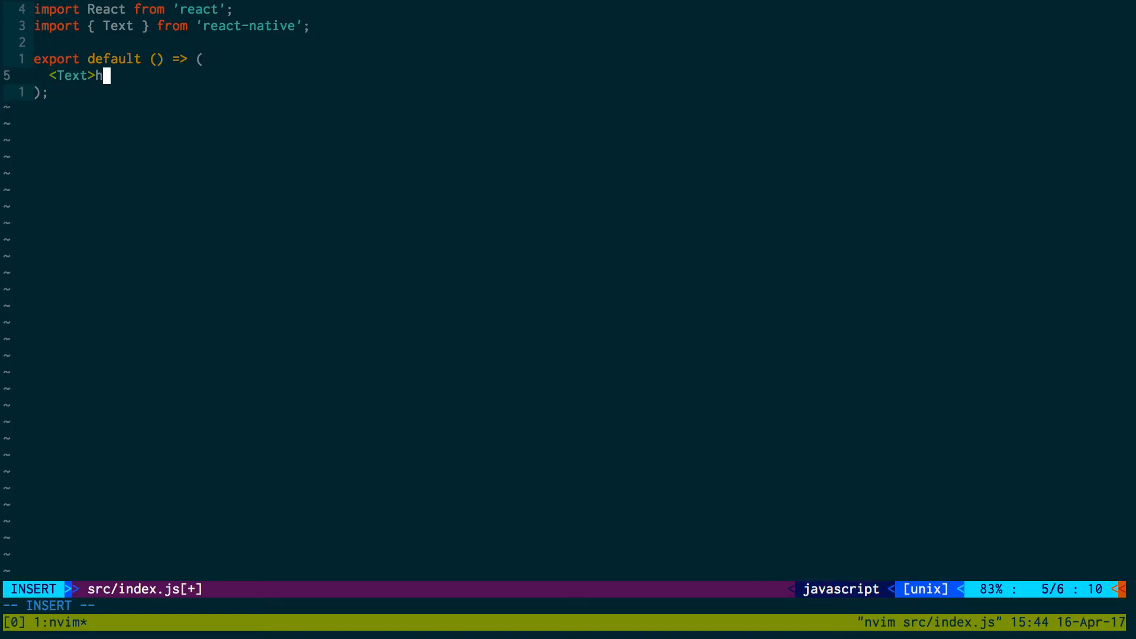
{"action": "type", "text": "i</Te"}
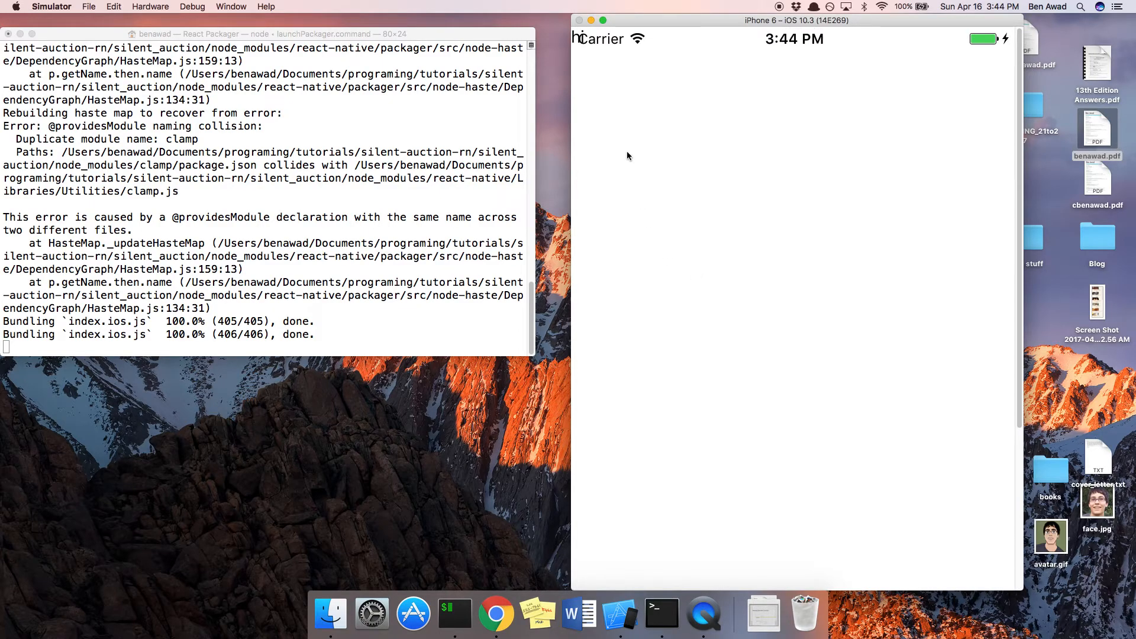
{"action": "mouse_move", "coordinate": [601, 72]}
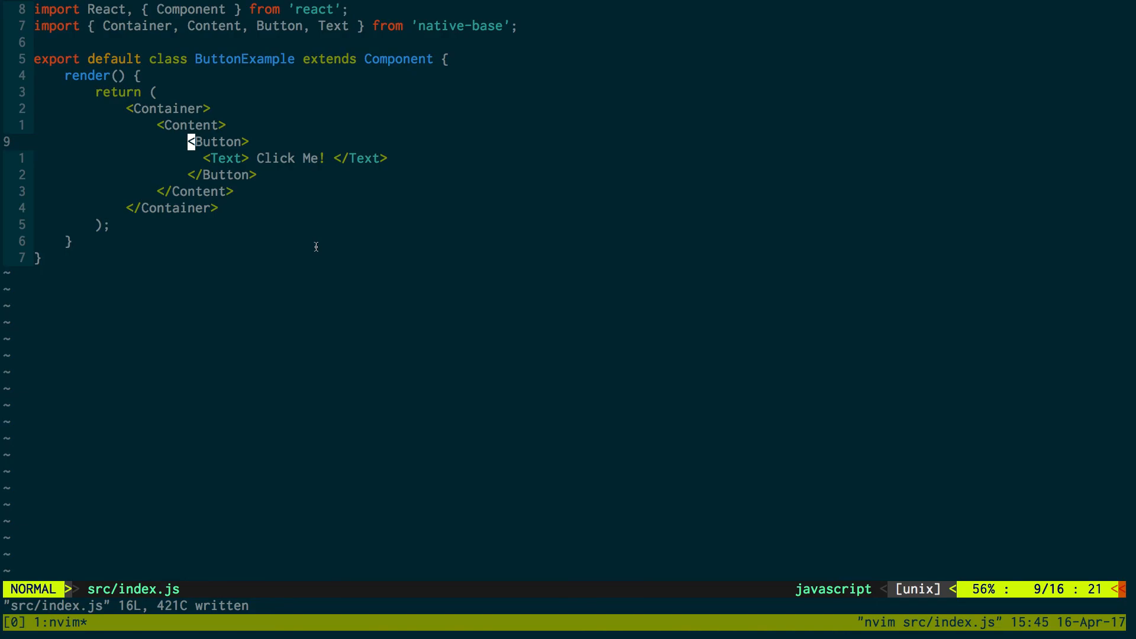
{"action": "mouse_move", "coordinate": [303, 214]}
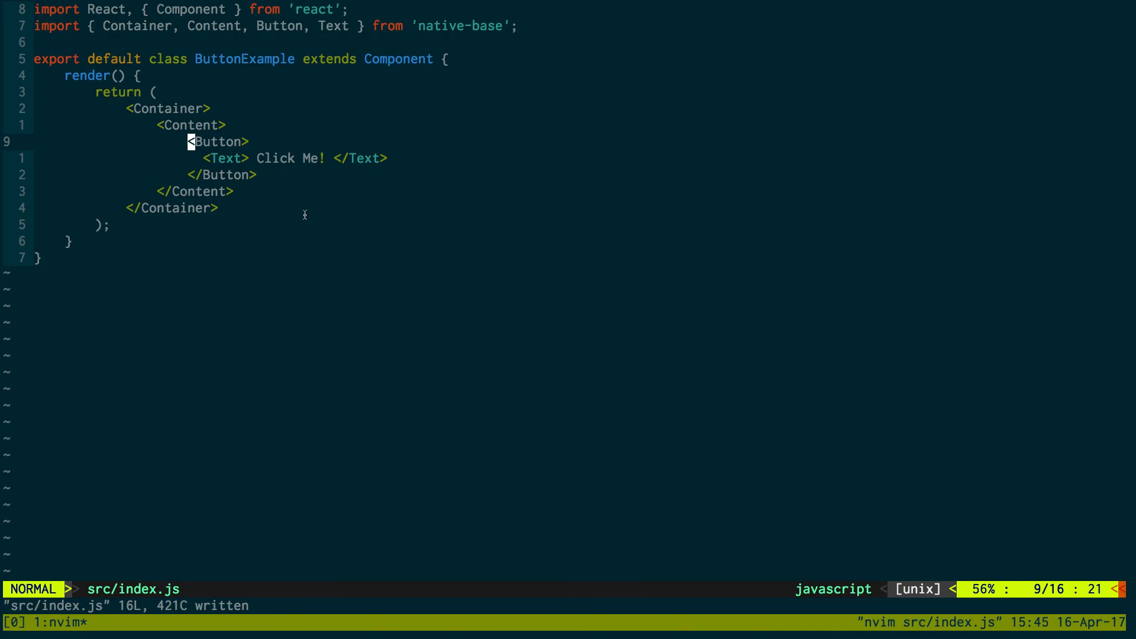
{"action": "mouse_move", "coordinate": [394, 150]}
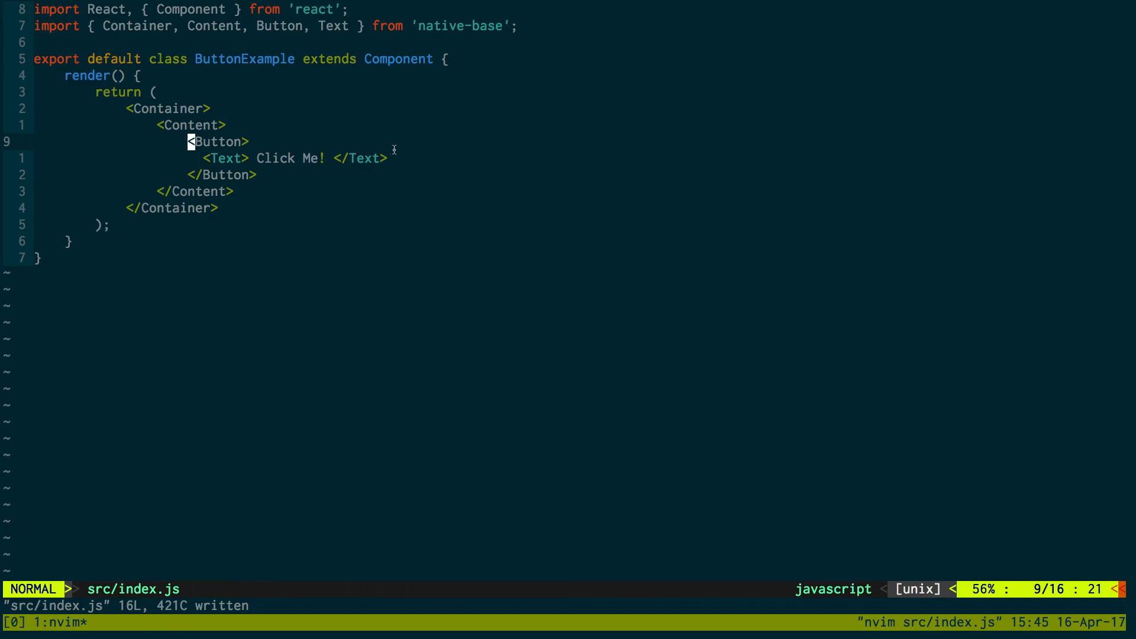
{"action": "mouse_move", "coordinate": [396, 146]}
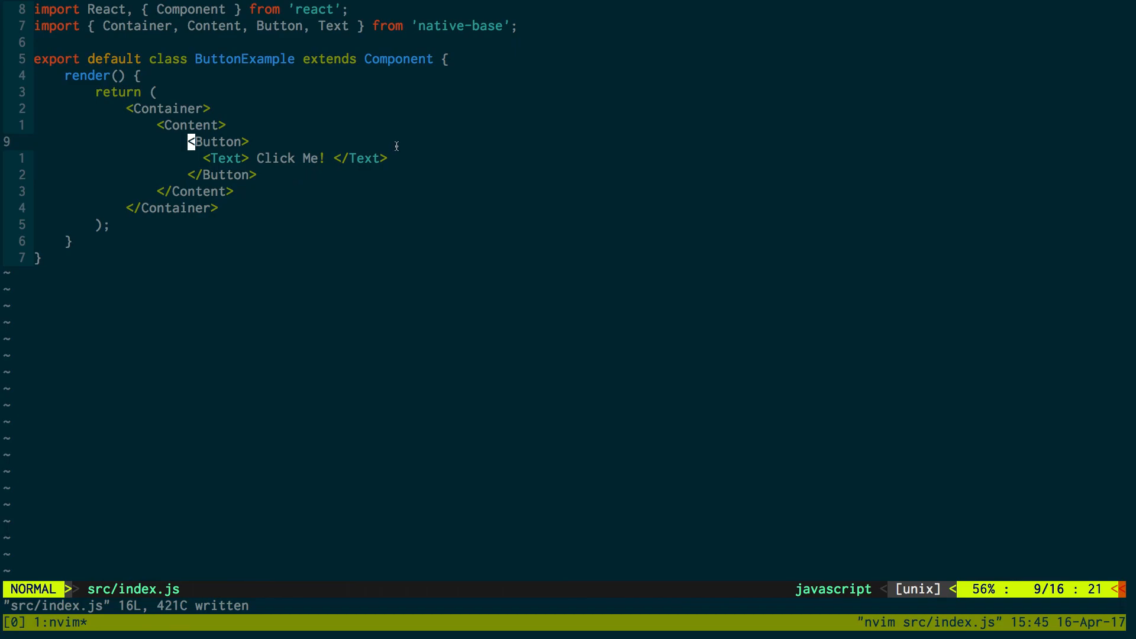